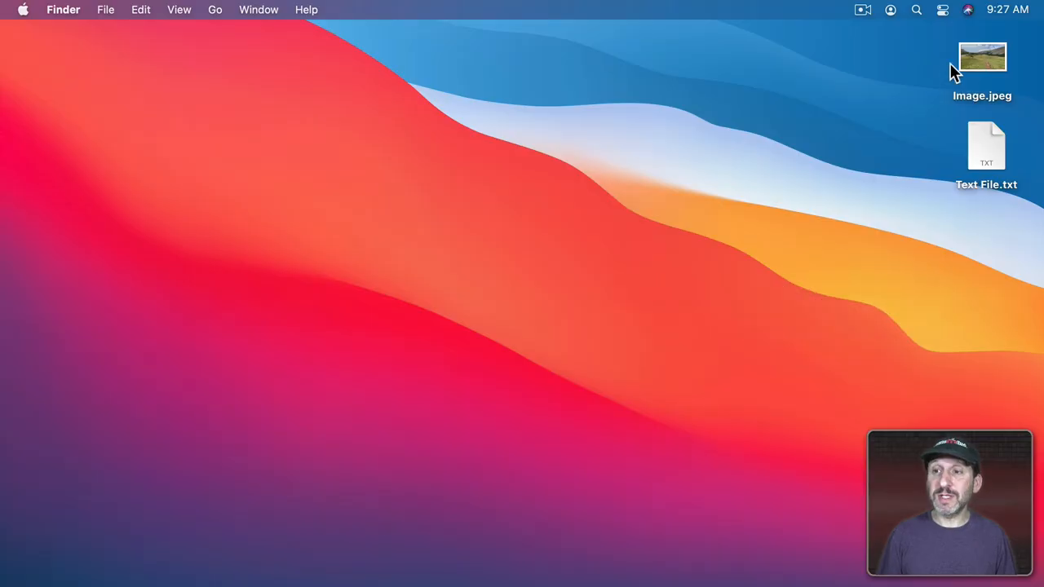
mouse_move(987, 160)
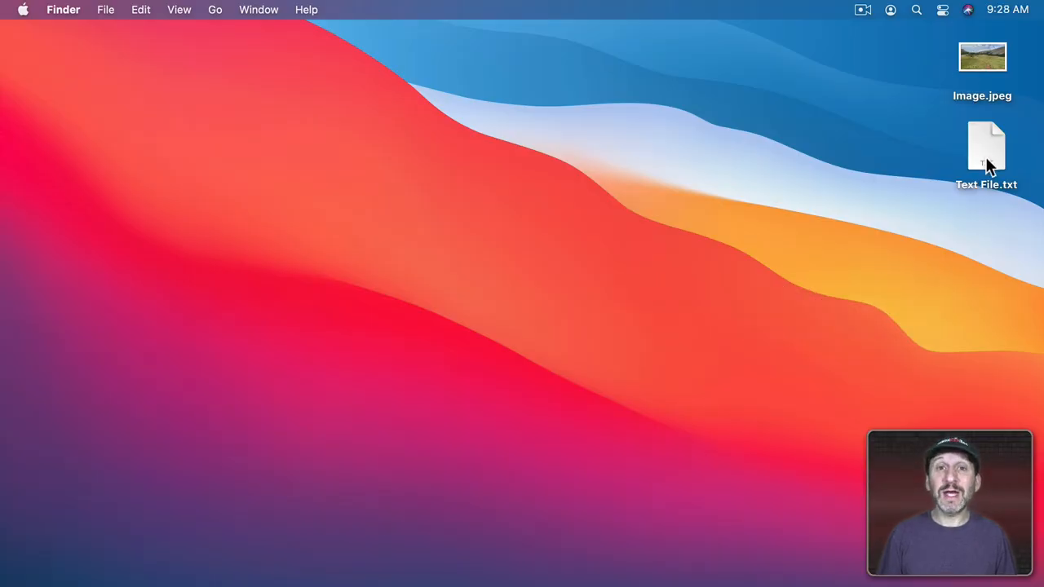
Step: Open Image.jpeg and Text File.txt in their default apps and inspect their right-click options
click(982, 57)
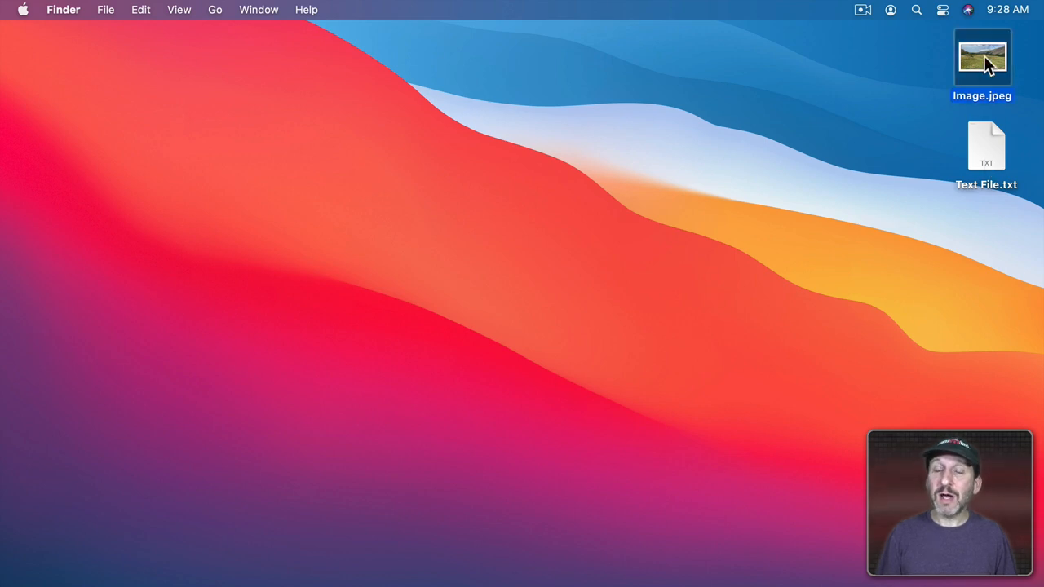
double_click(982, 57)
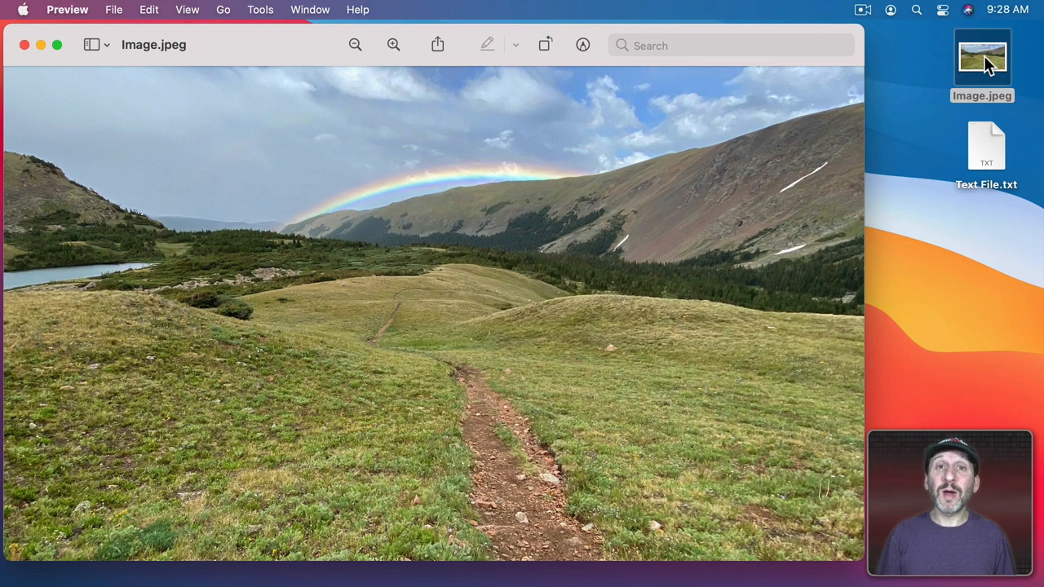
click(25, 46)
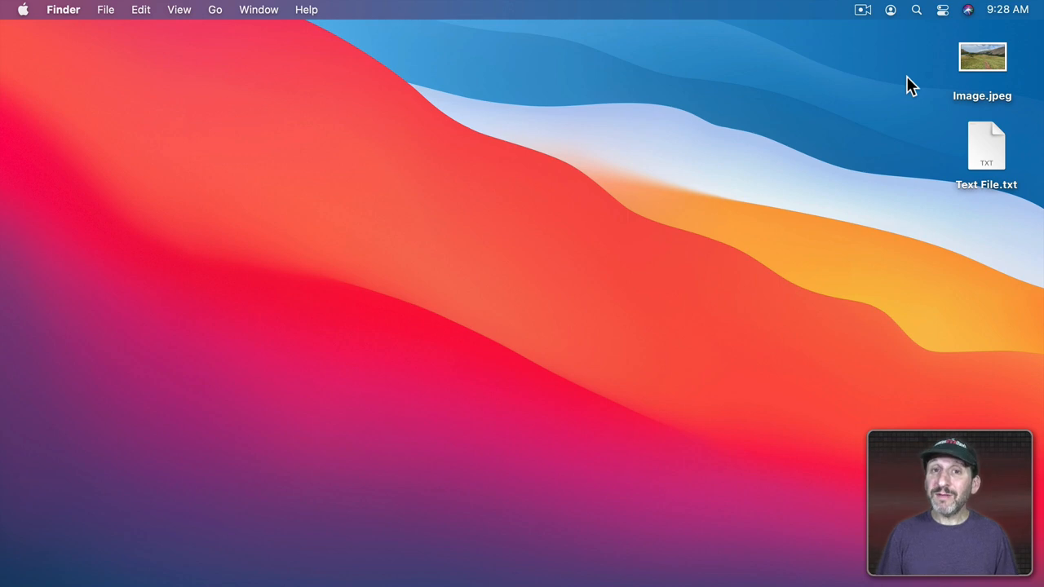
mouse_move(981, 59)
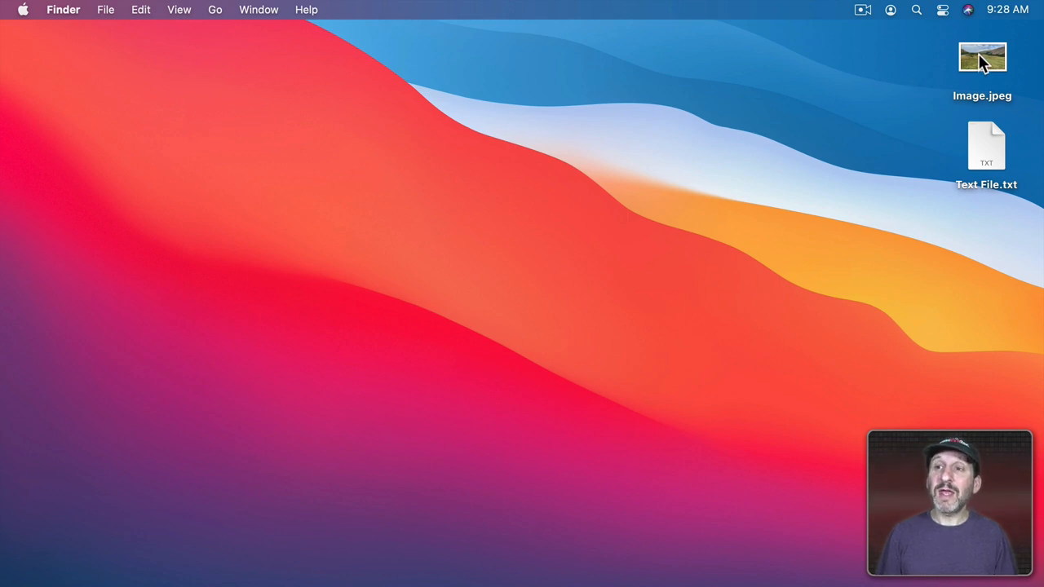
right_click(982, 58)
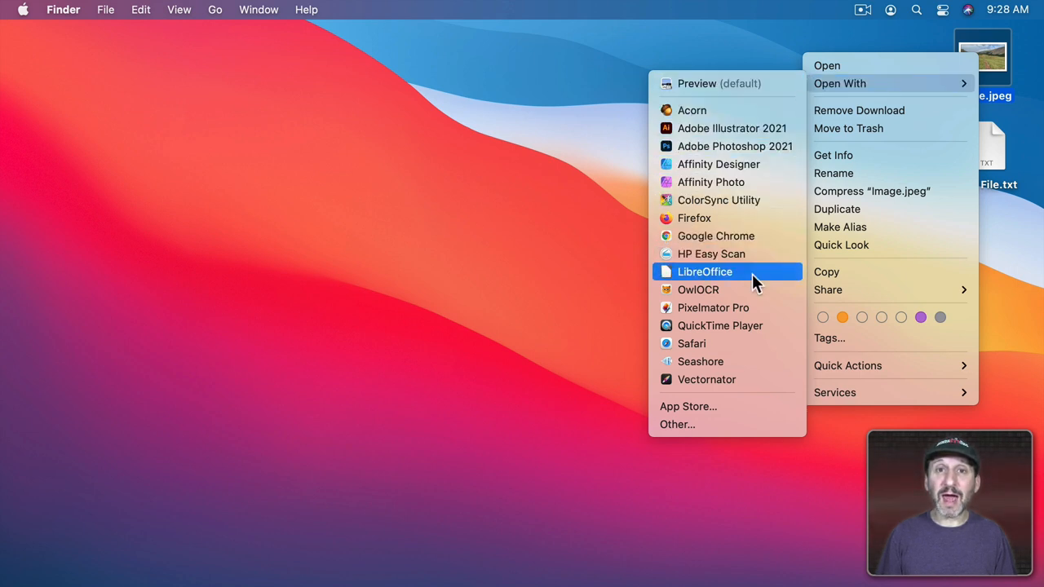
mouse_move(718, 163)
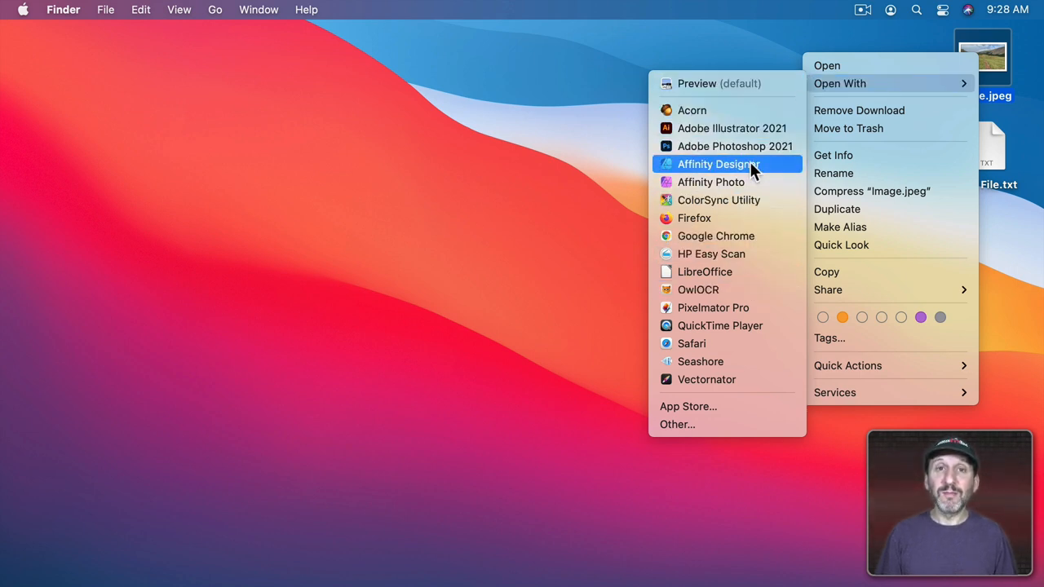
mouse_move(734, 146)
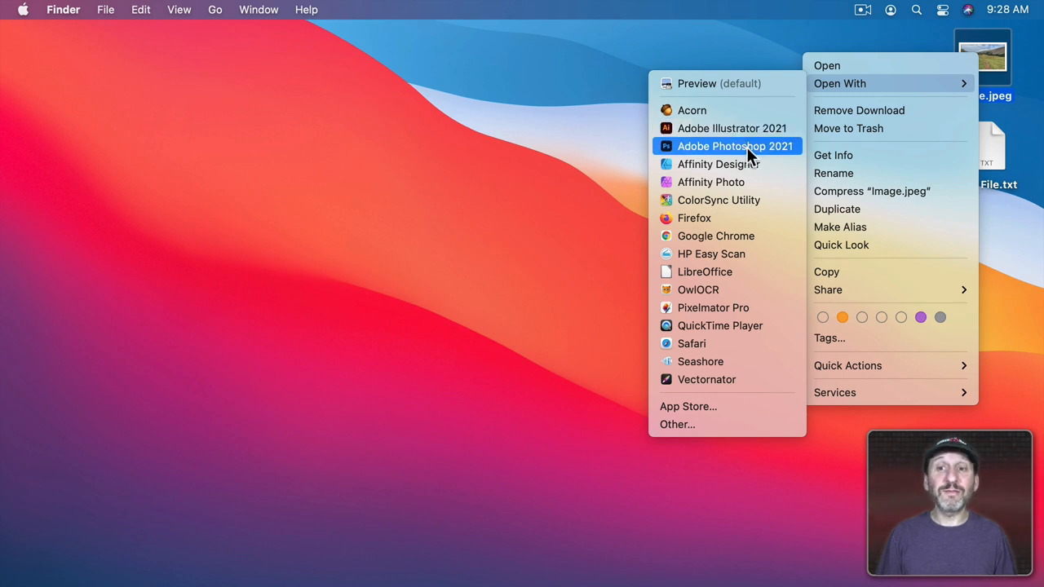
mouse_move(712, 182)
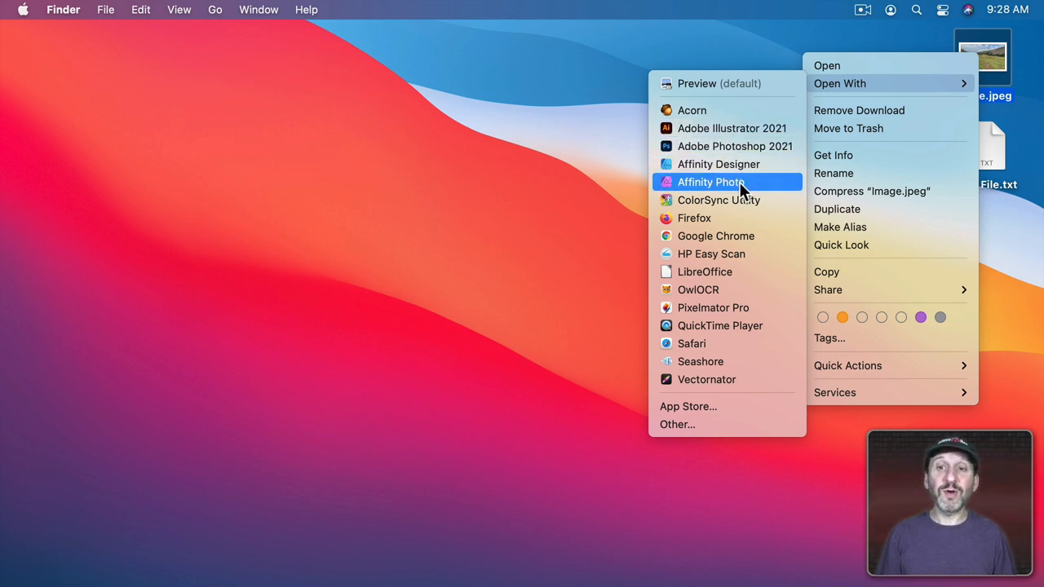
mouse_move(713, 306)
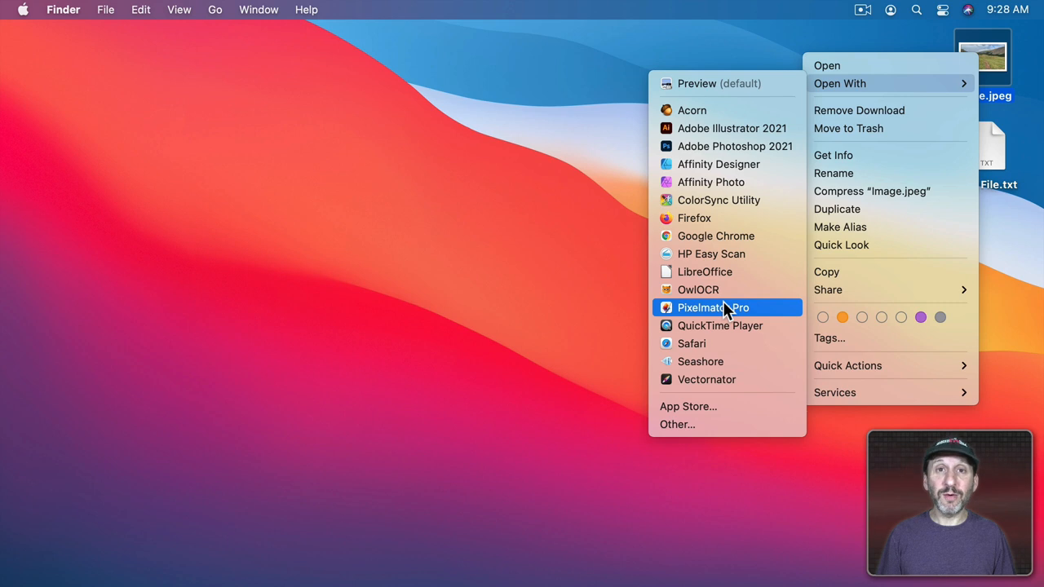
mouse_move(731, 313)
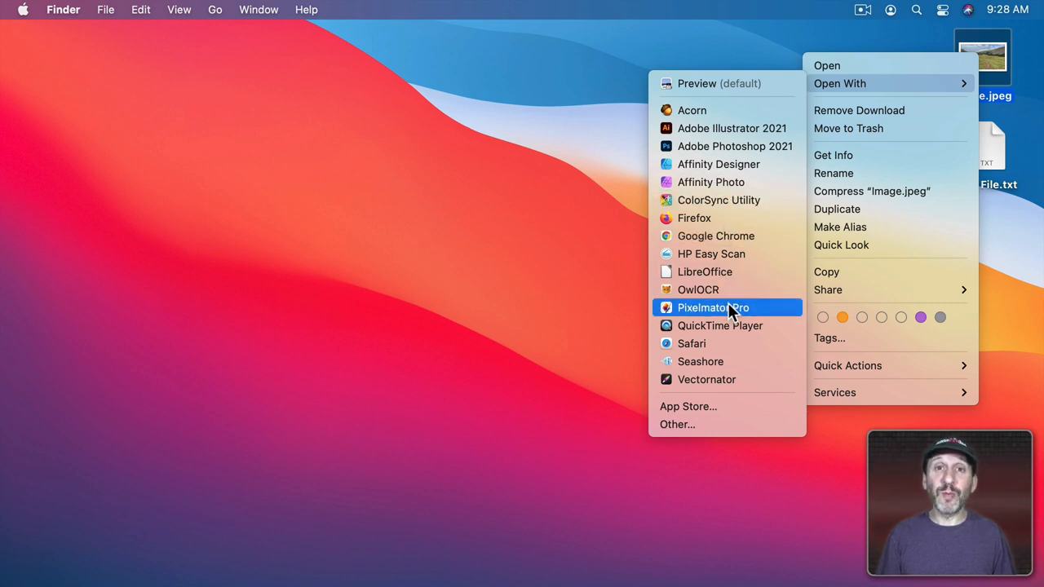
mouse_move(716, 235)
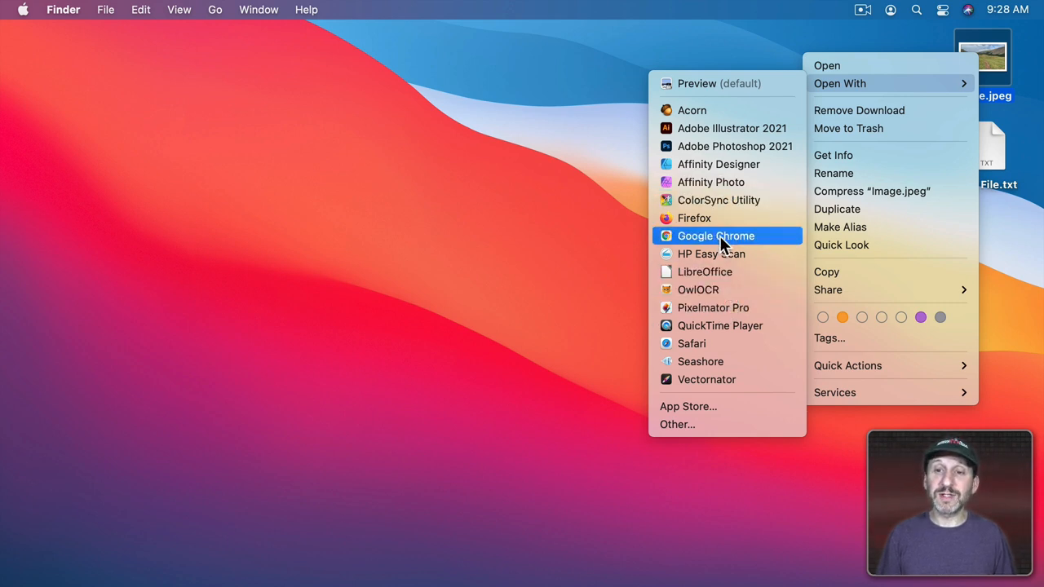
mouse_move(691, 111)
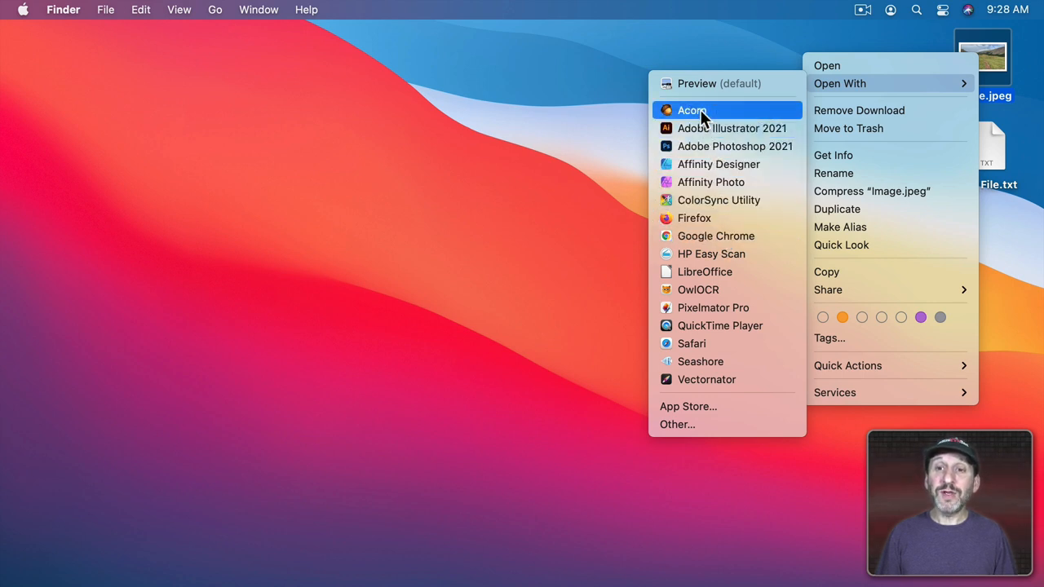
mouse_move(721, 183)
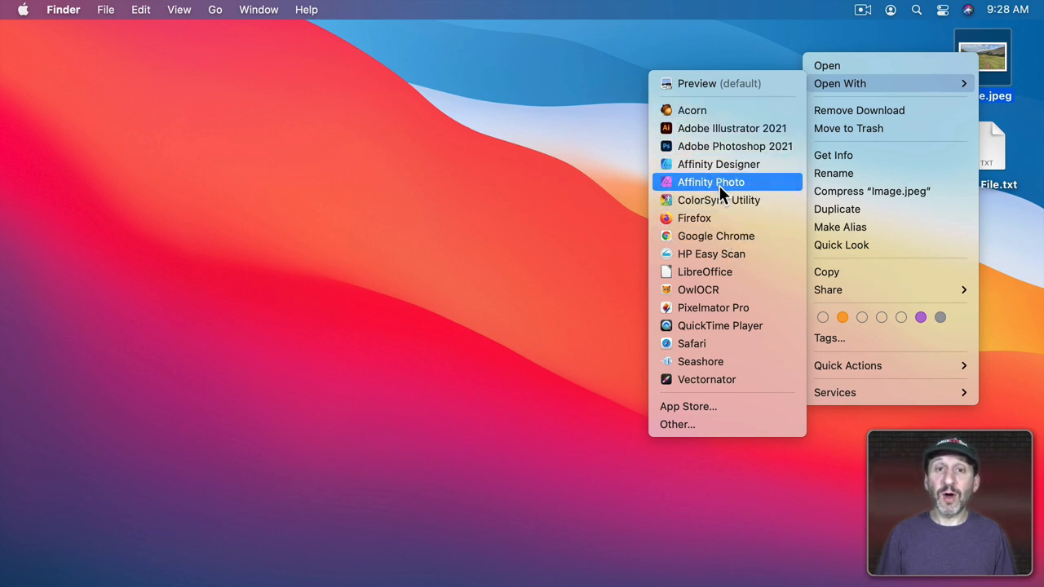
mouse_move(714, 306)
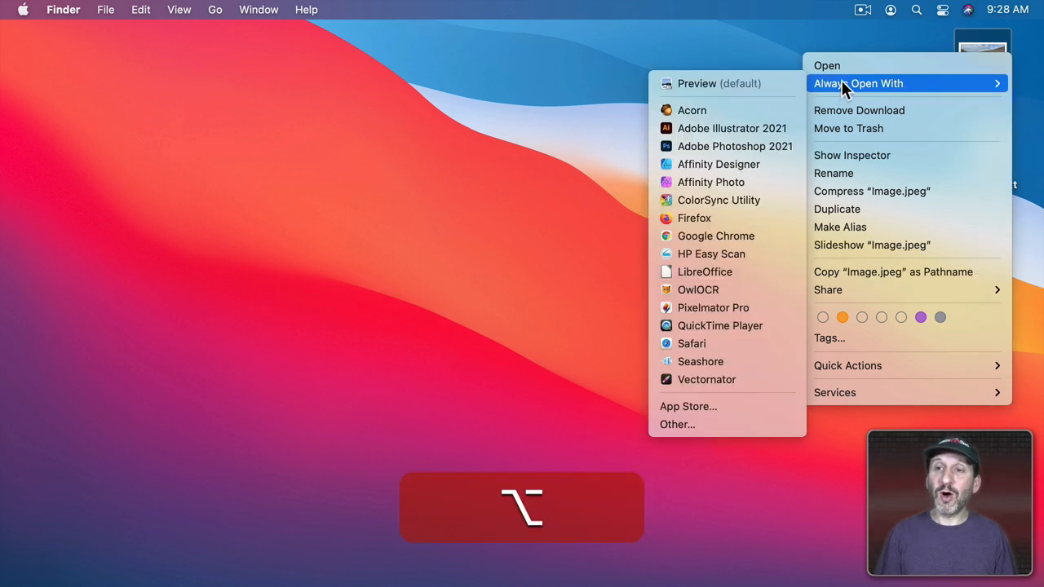
mouse_move(726, 111)
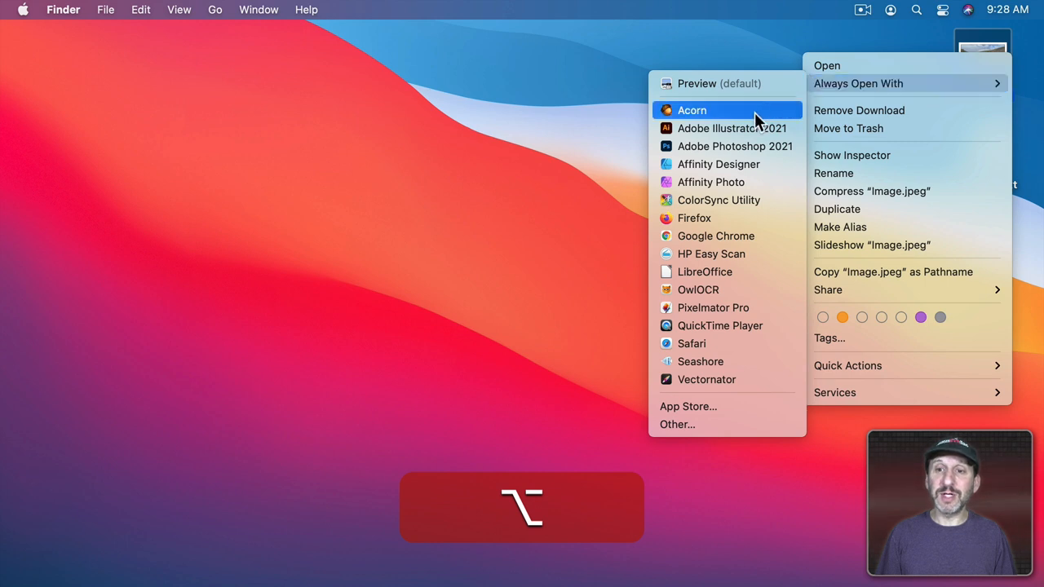
mouse_move(711, 183)
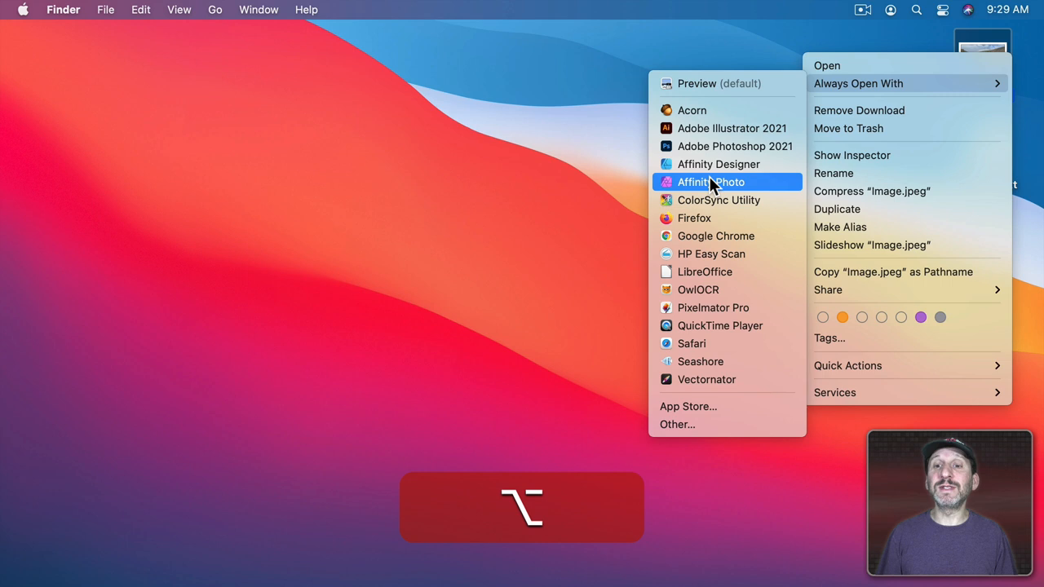
mouse_move(712, 306)
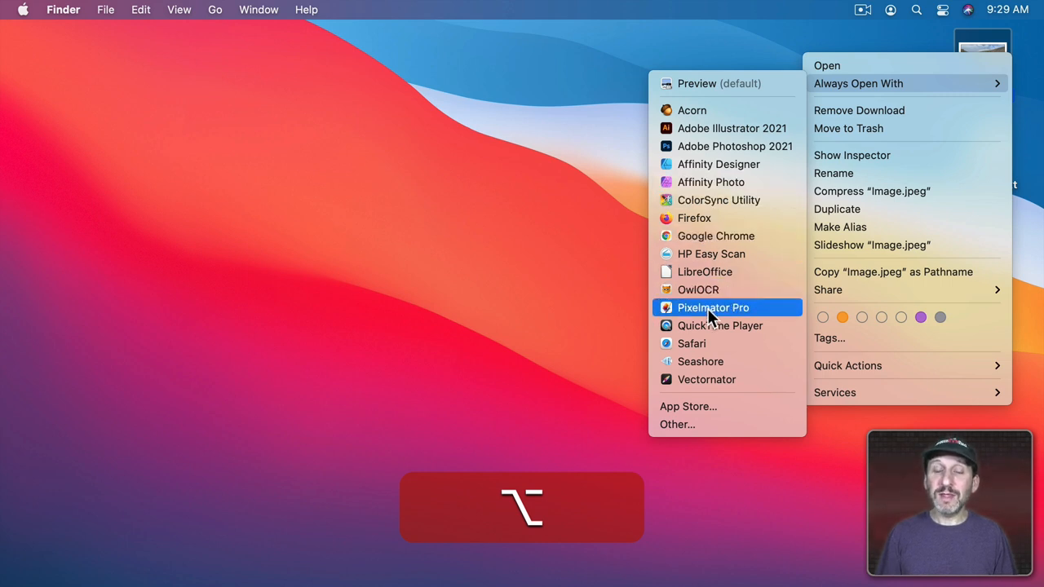
mouse_move(718, 83)
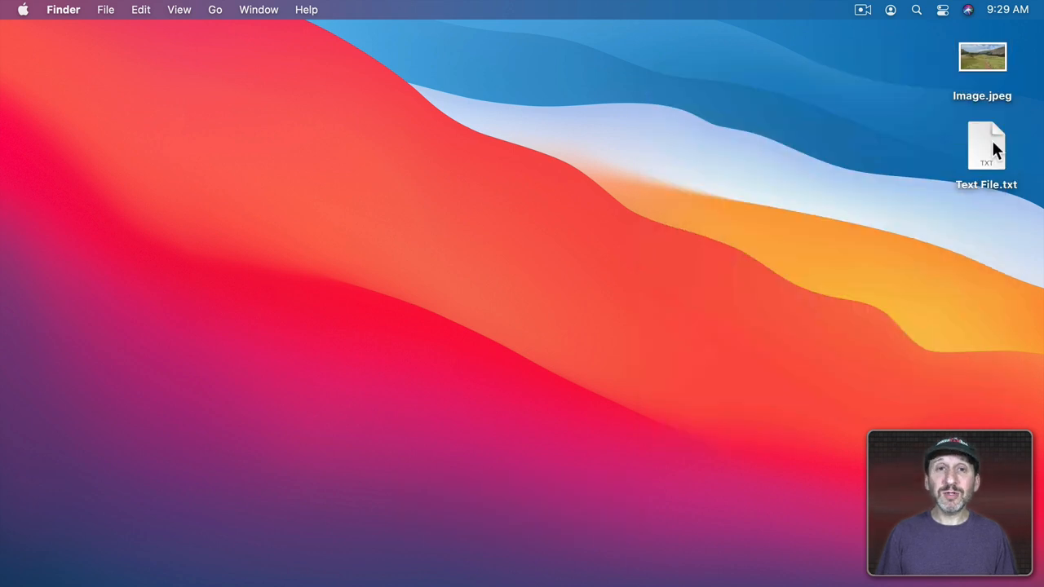
double_click(985, 146)
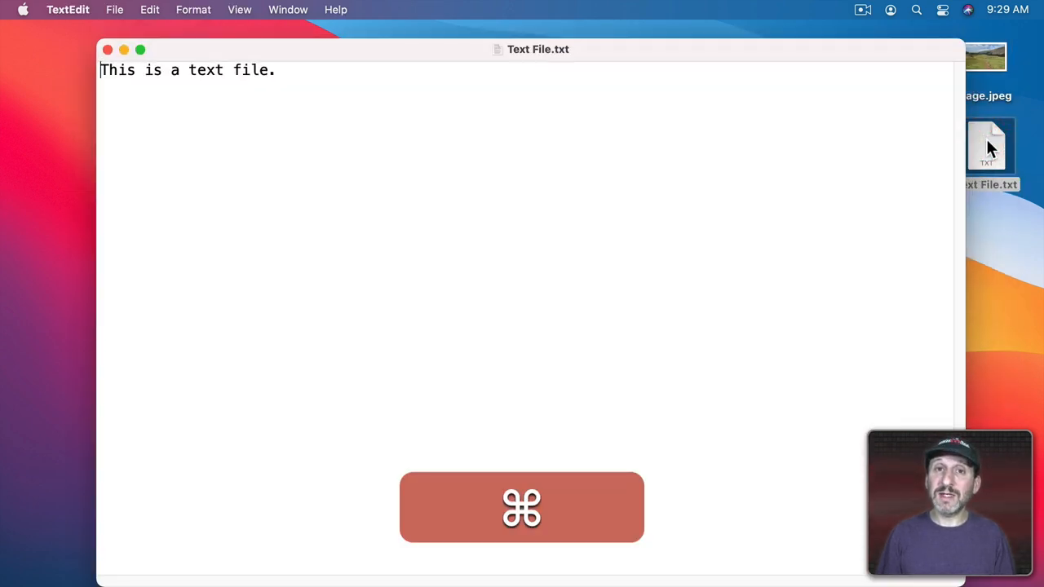
right_click(986, 147)
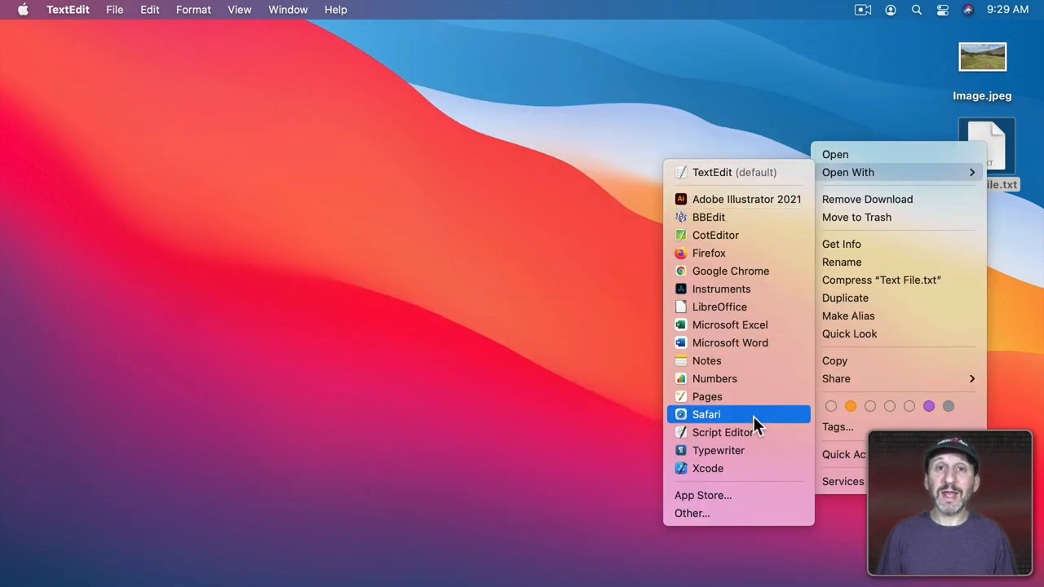
mouse_move(714, 235)
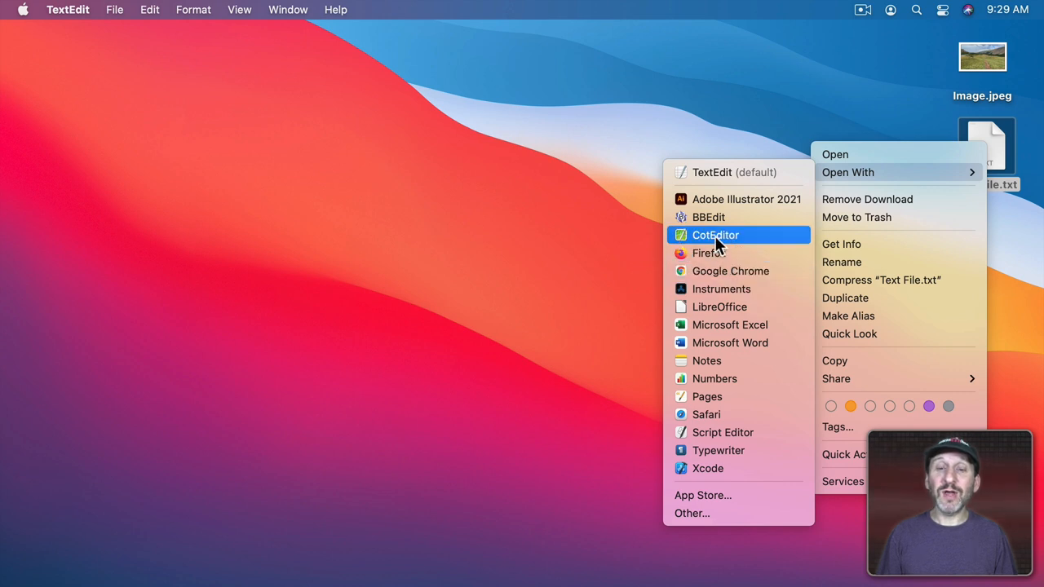
mouse_move(714, 216)
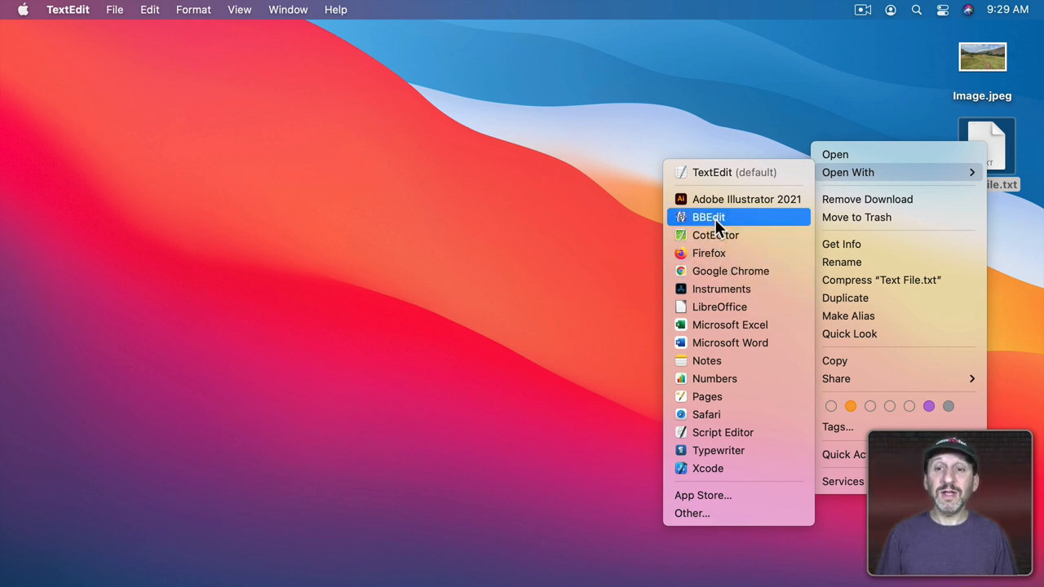
mouse_move(714, 234)
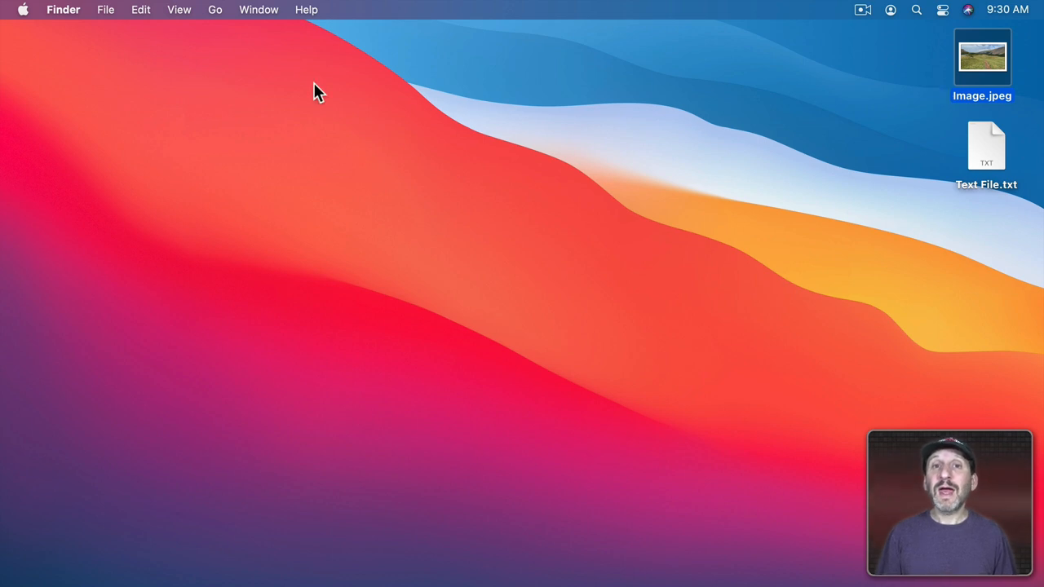
Step: Browse Finder's menus, including File > Open With for the selected image
click(62, 9)
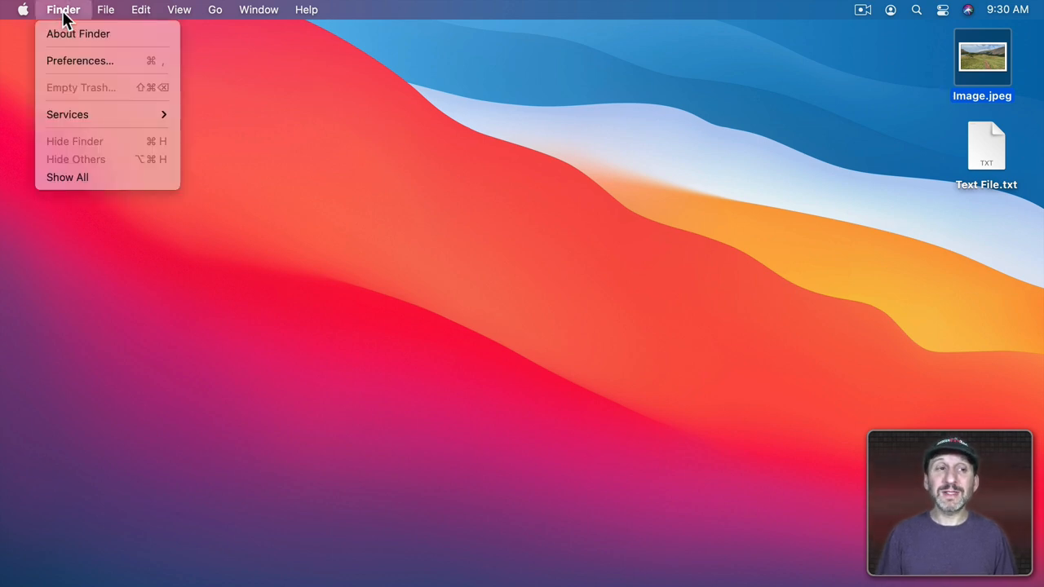
click(215, 10)
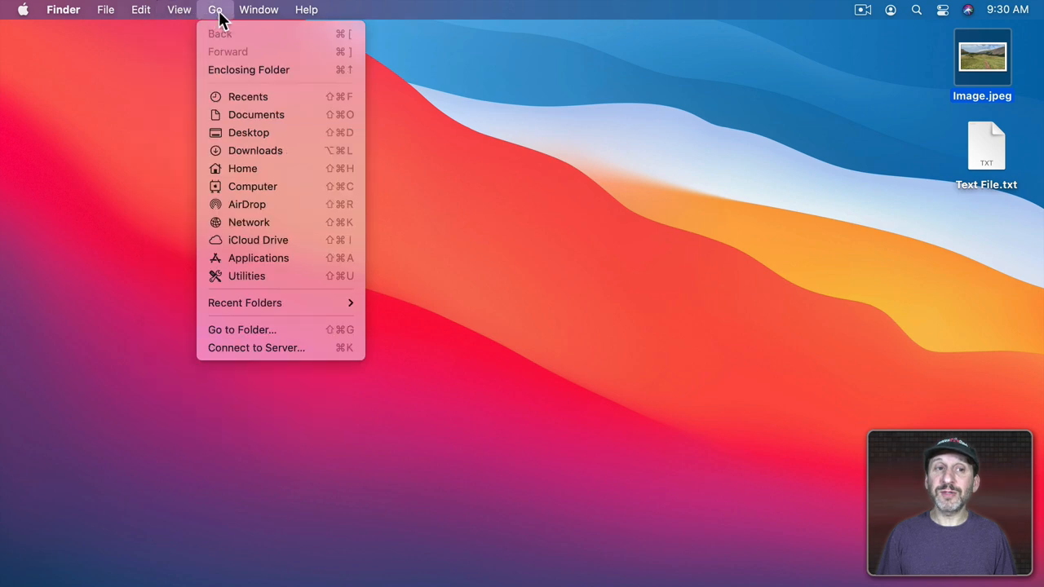
click(349, 15)
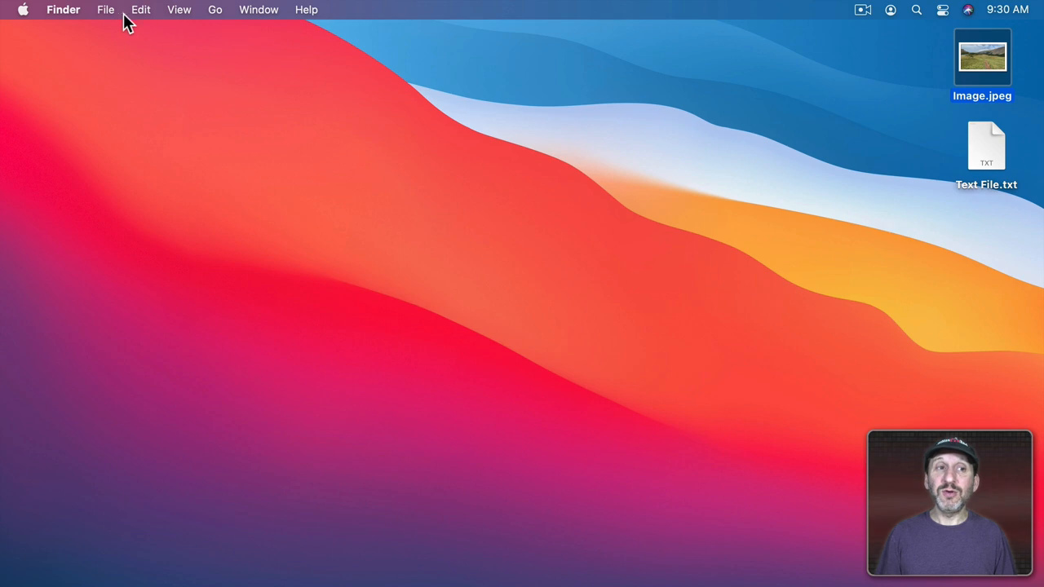
click(104, 10)
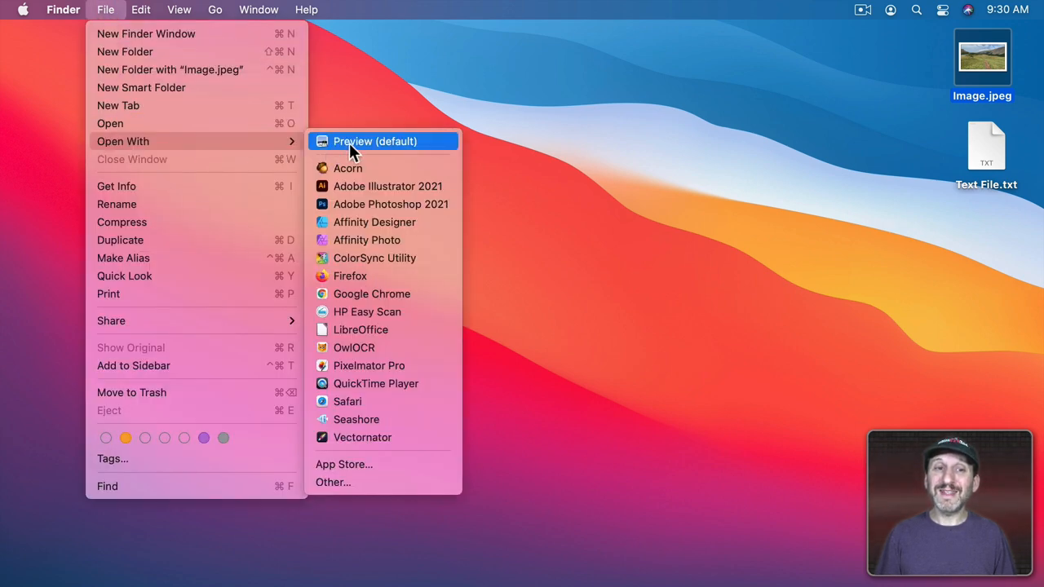
mouse_move(367, 347)
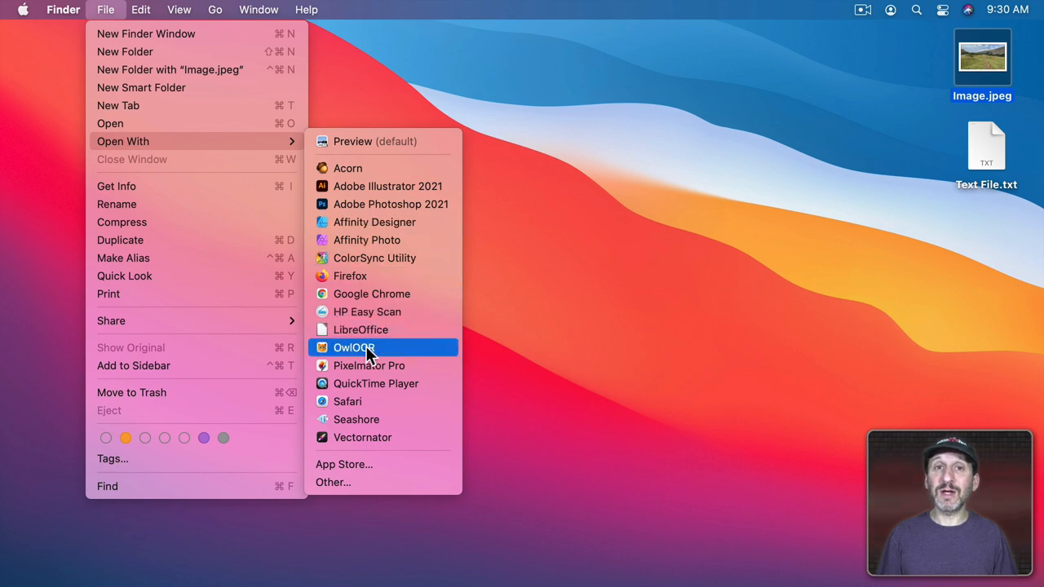
mouse_move(343, 375)
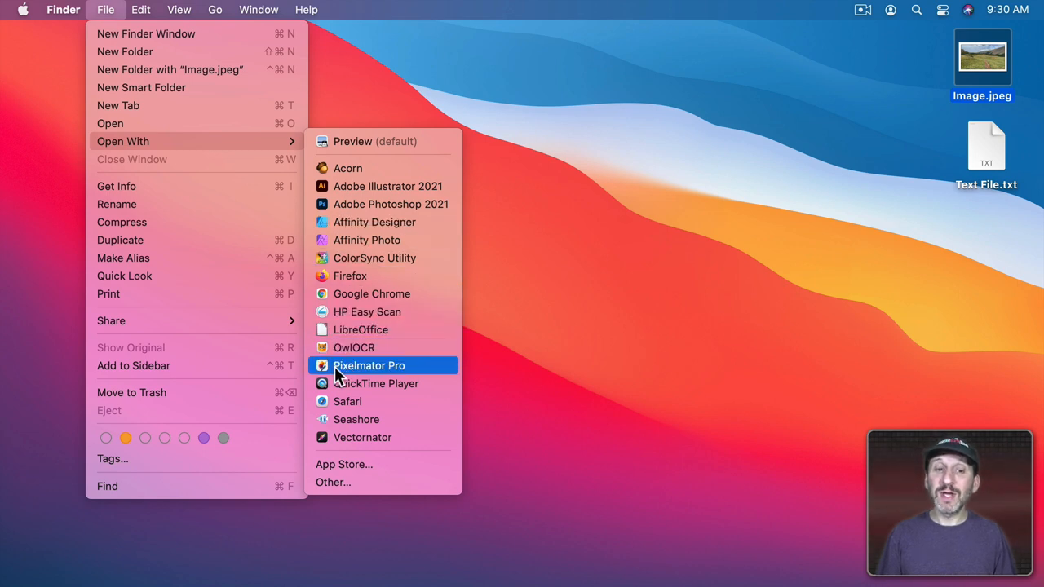
mouse_move(414, 373)
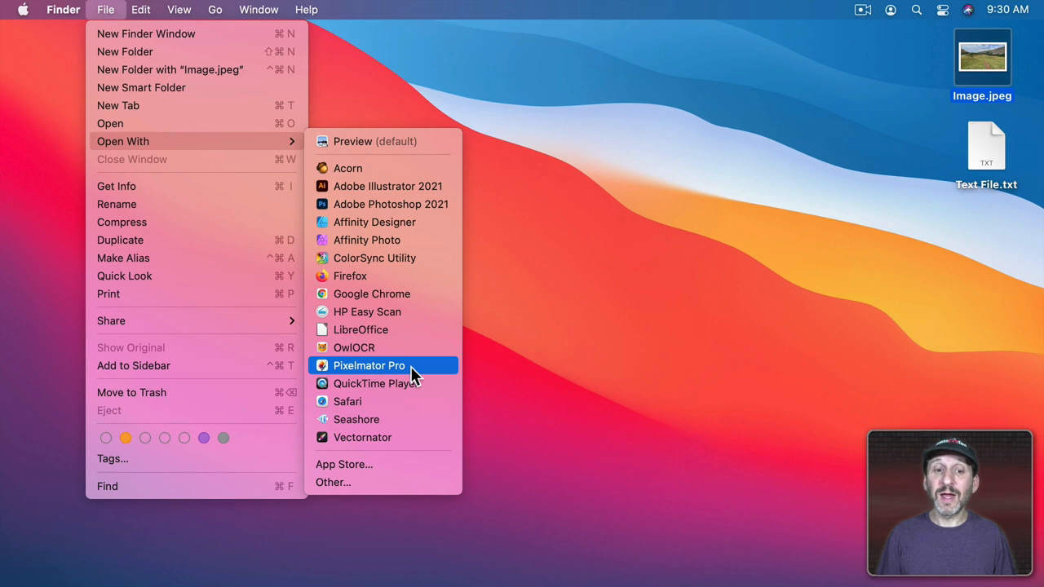
mouse_move(362, 374)
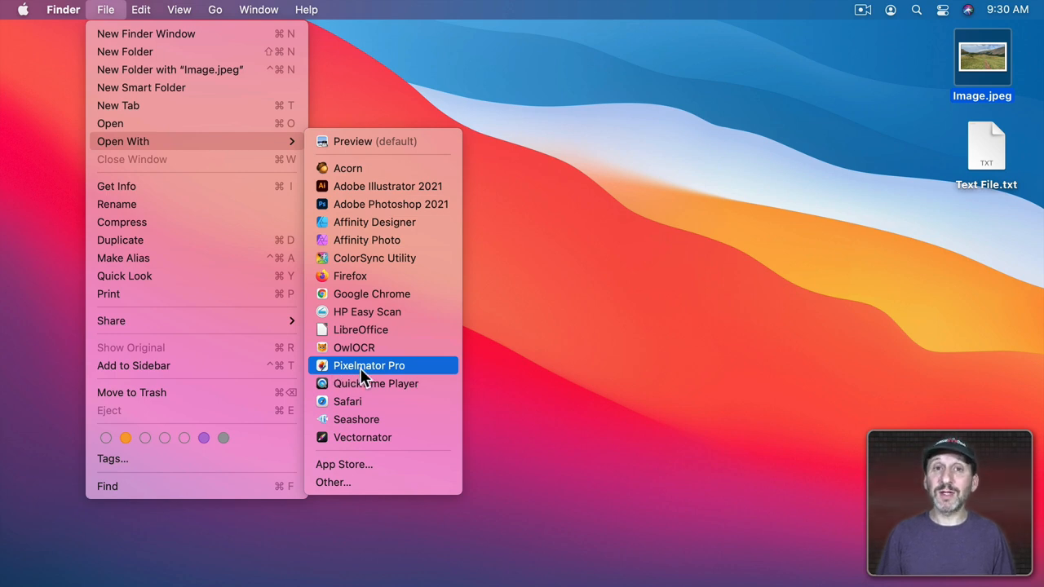
mouse_move(439, 369)
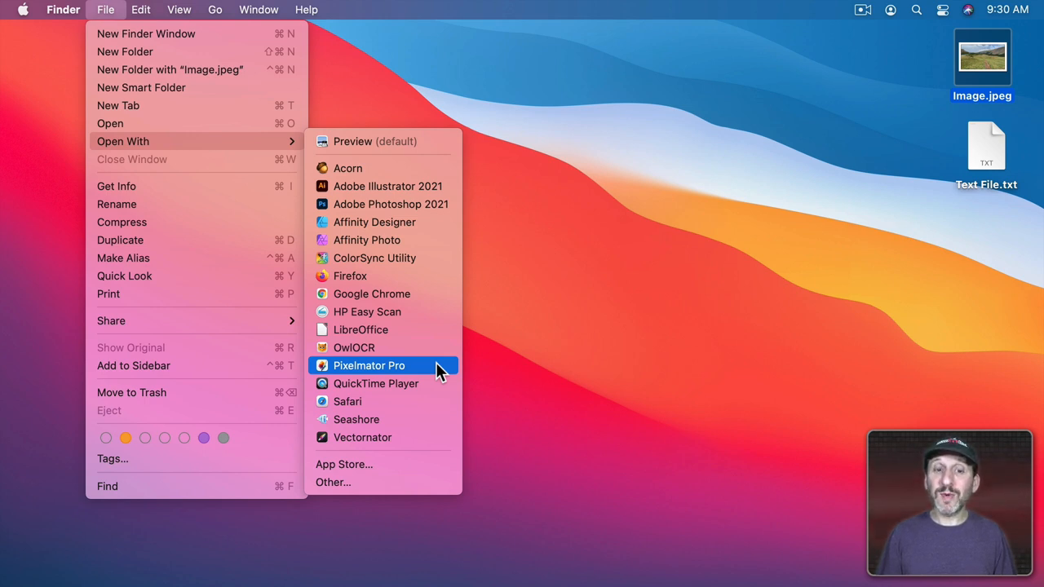
mouse_move(375, 258)
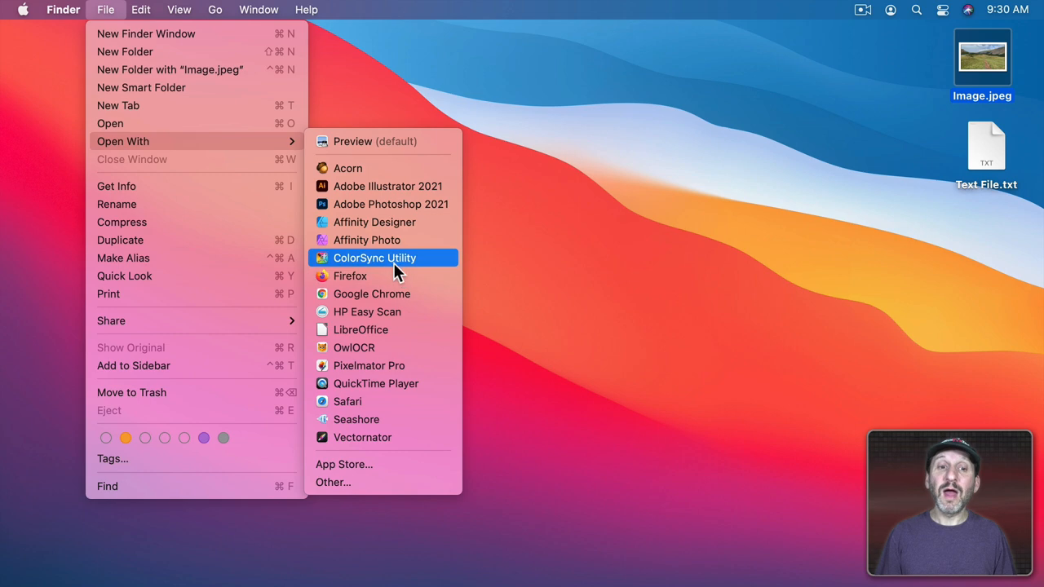
mouse_move(349, 168)
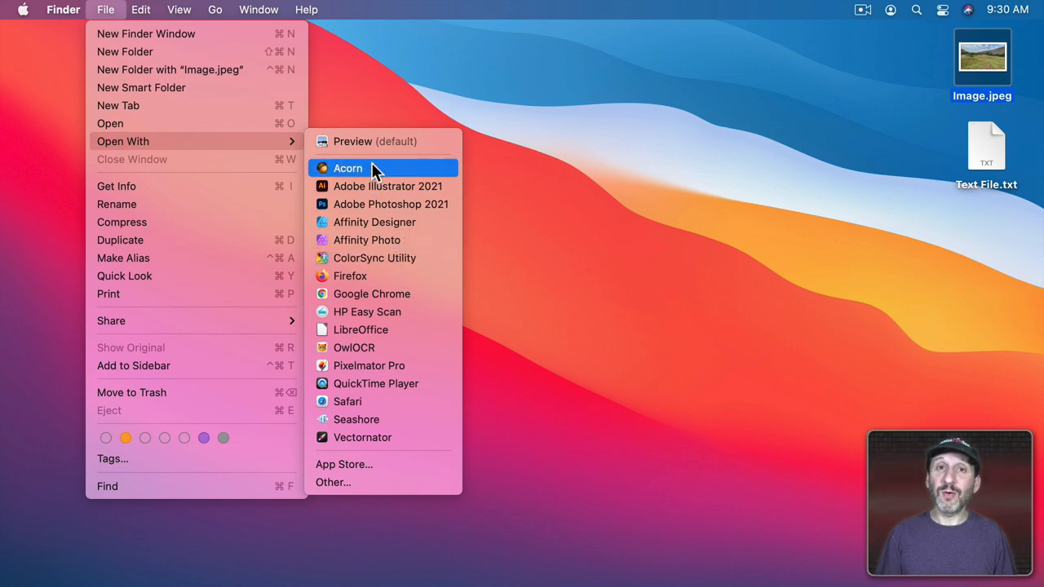
click(62, 10)
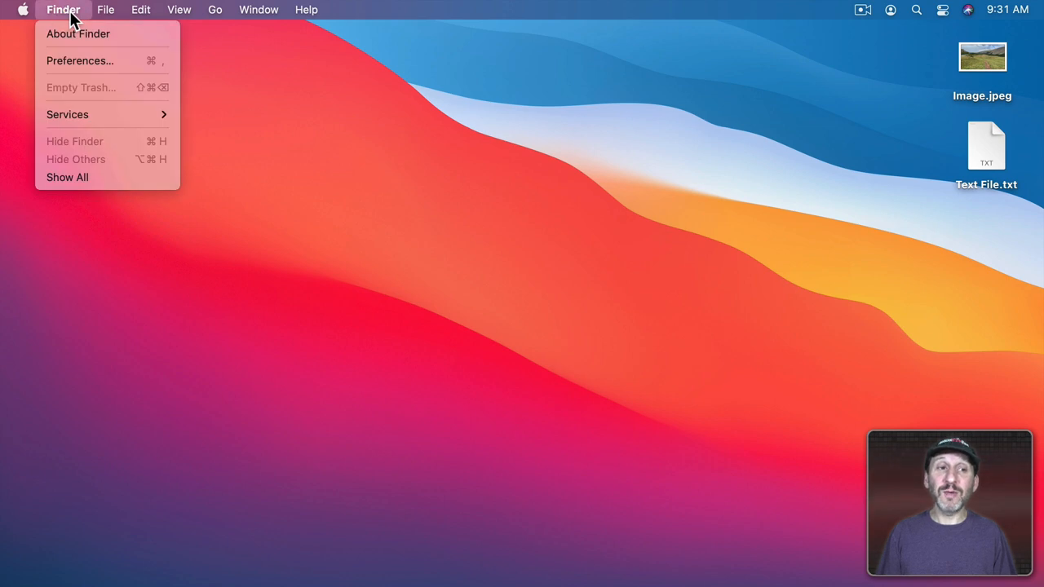
click(105, 10)
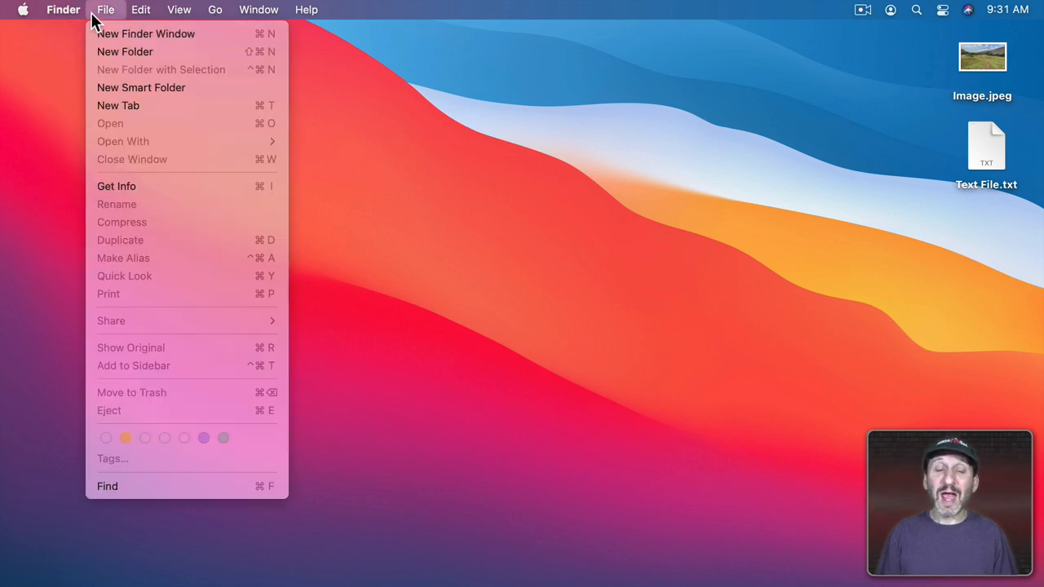
click(140, 10)
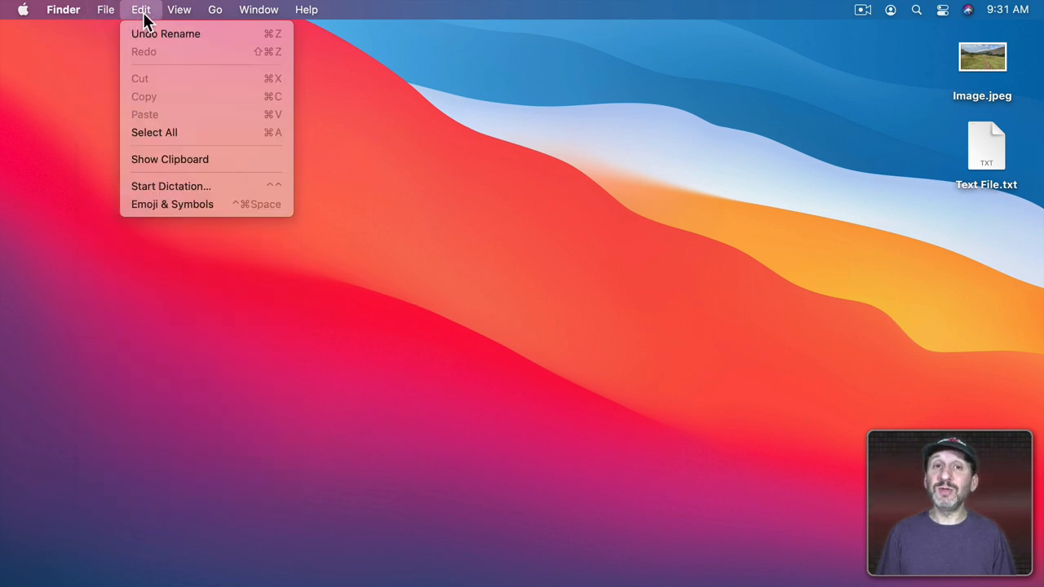
click(216, 10)
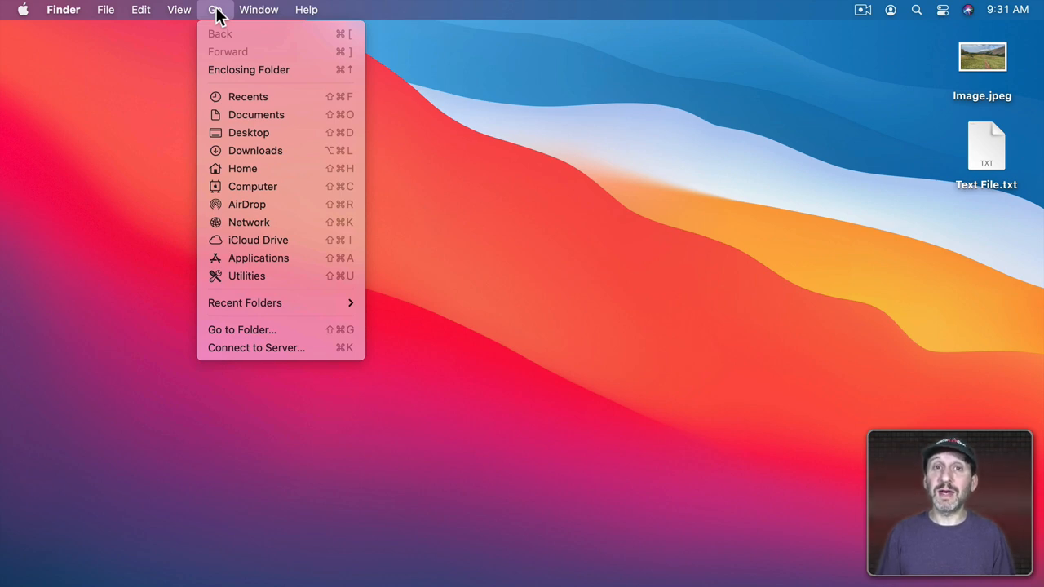
click(259, 10)
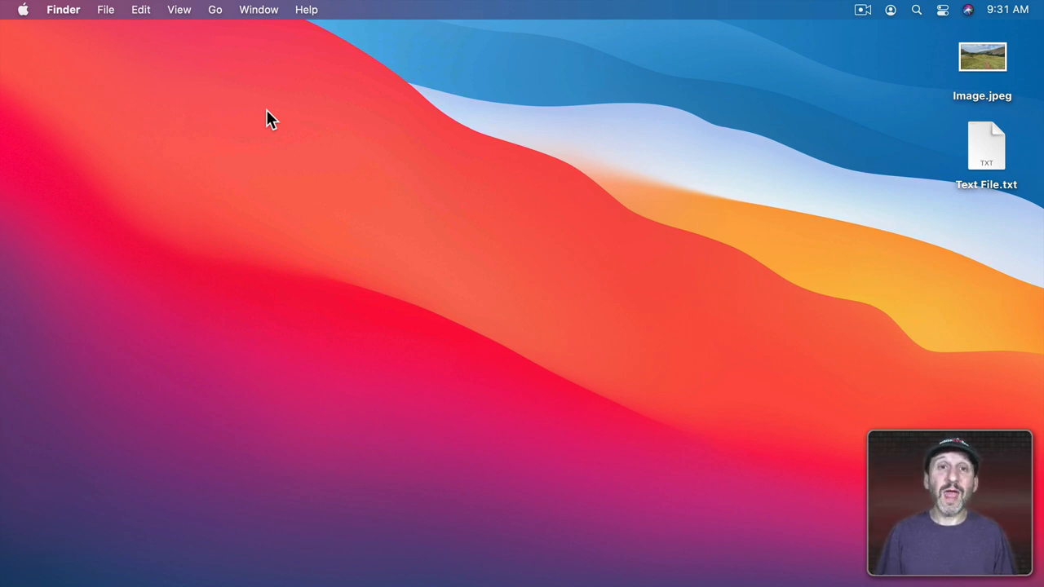
Step: Go to System Preferences > Keyboard > Shortcuts and start a new app shortcut
click(23, 10)
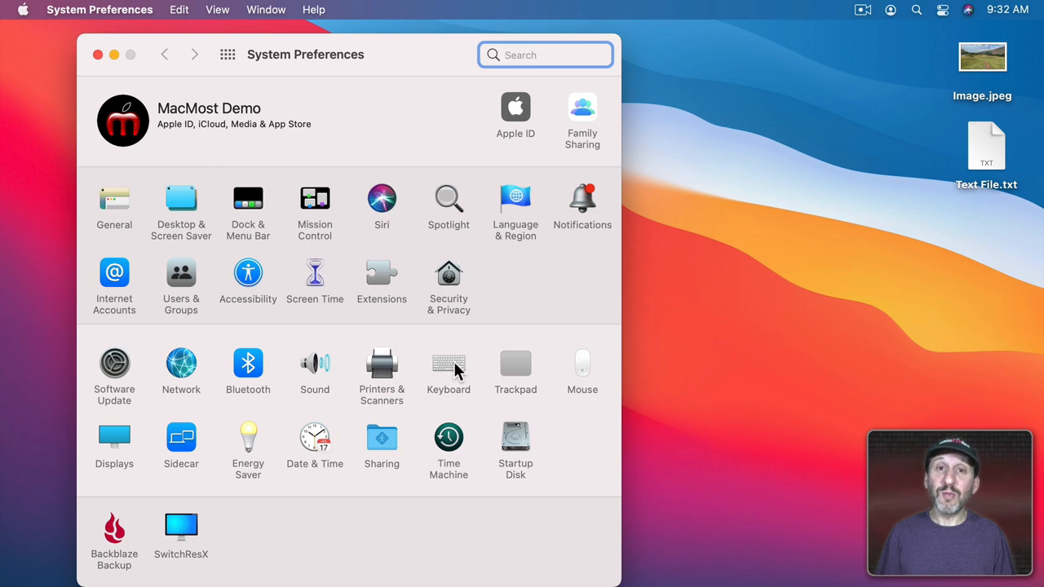
click(447, 363)
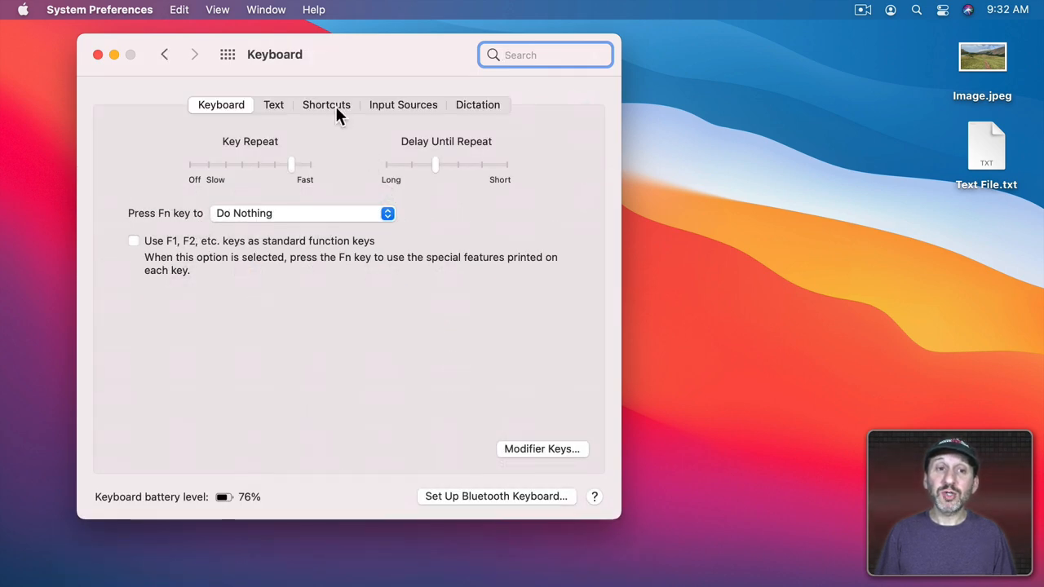
click(326, 105)
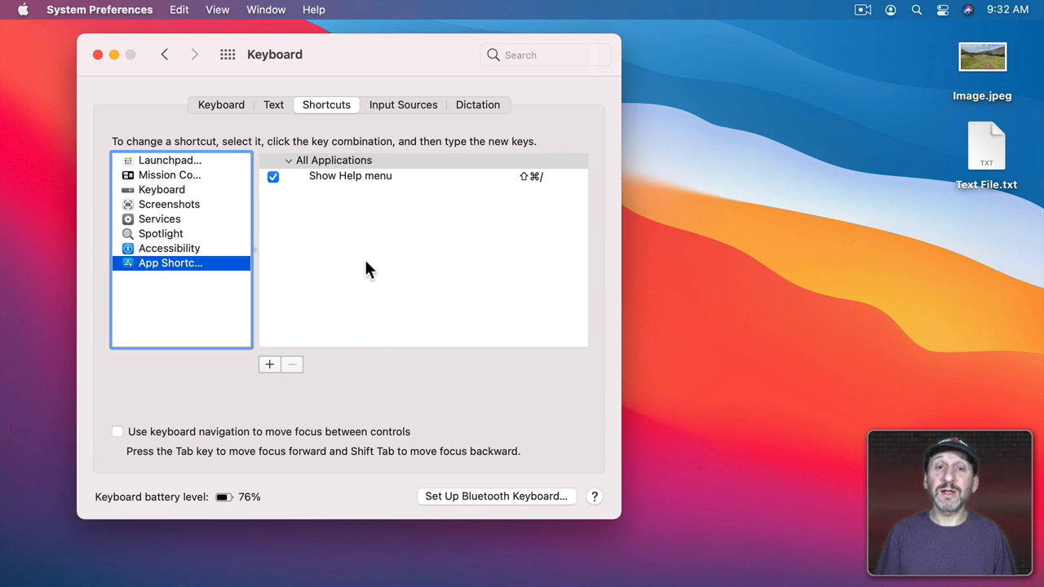
mouse_move(271, 362)
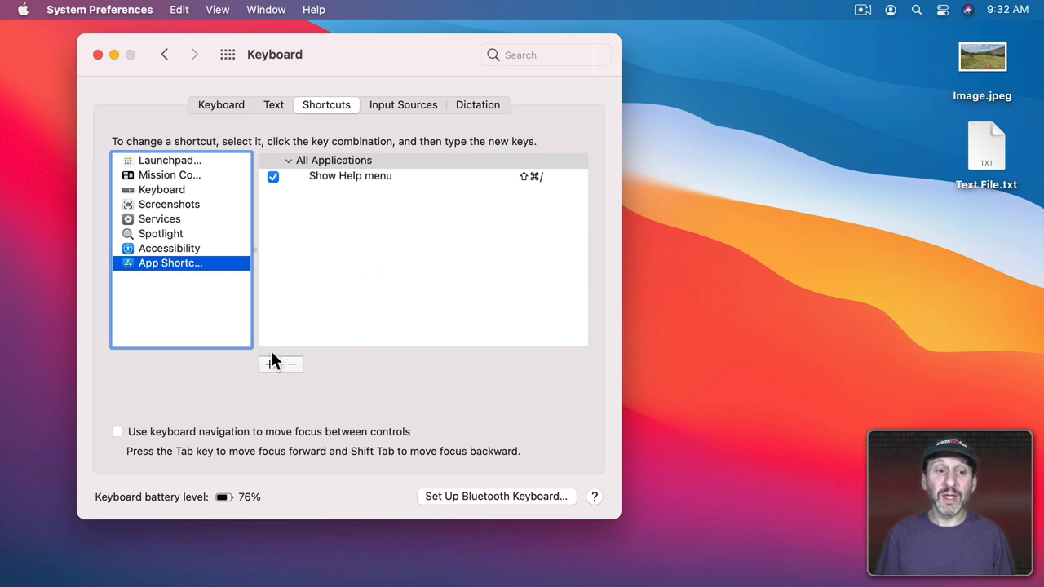
click(269, 363)
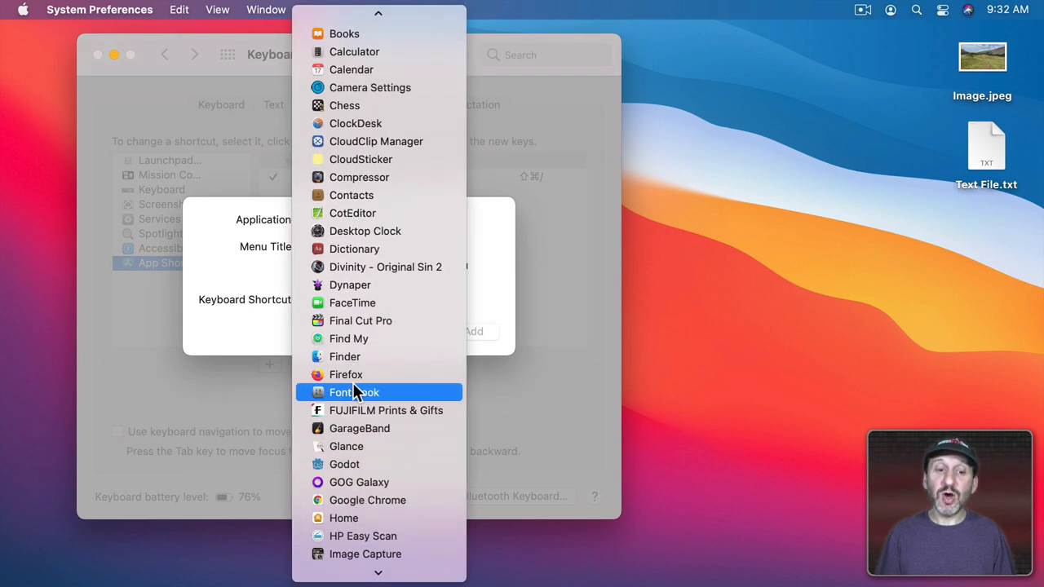
Step: Add a Finder-only app shortcut for the 'Pixelmator Pro' menu item
click(346, 356)
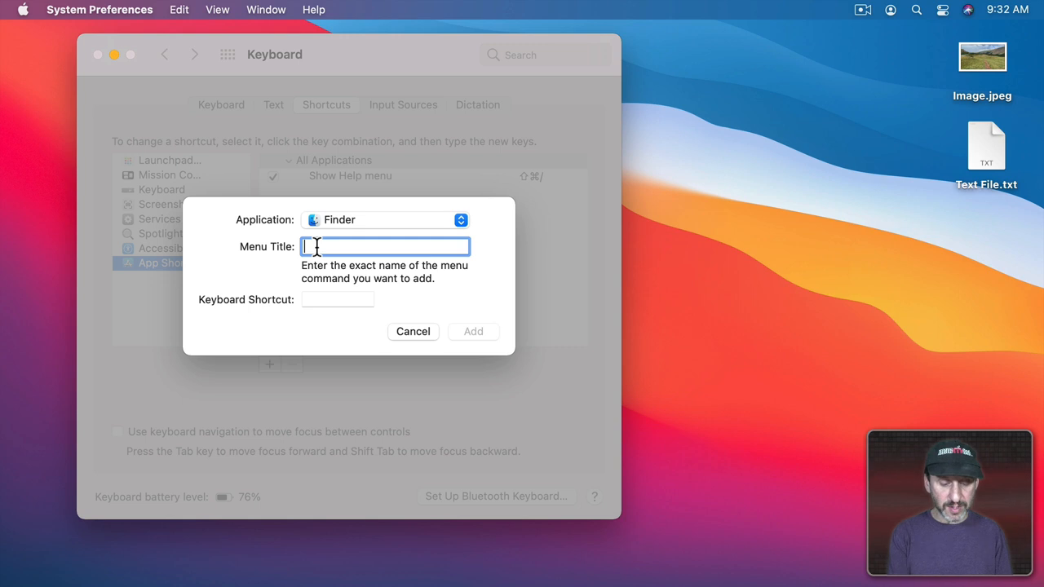
text(Pixelmator Pro)
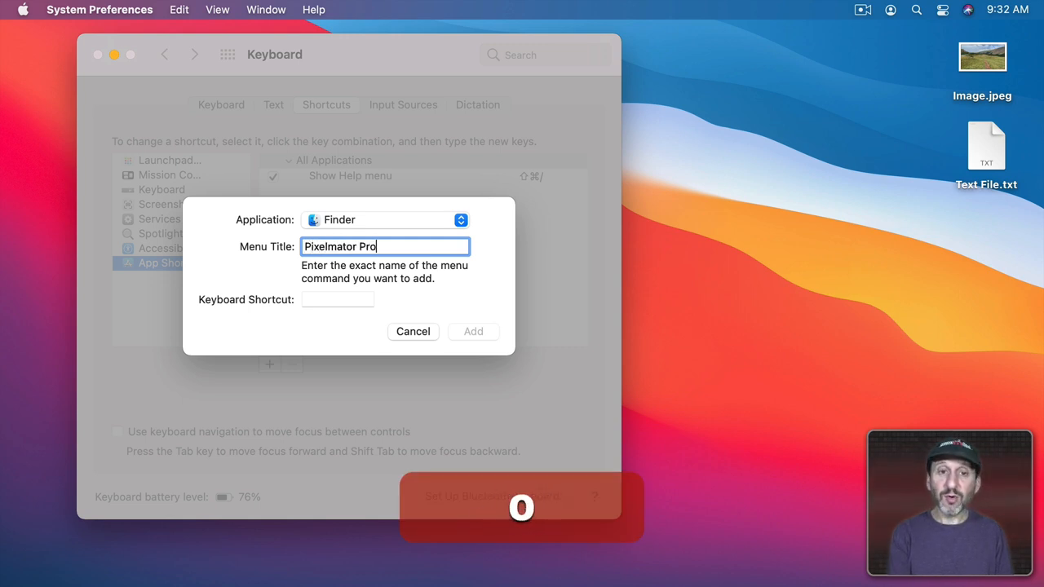
click(337, 300)
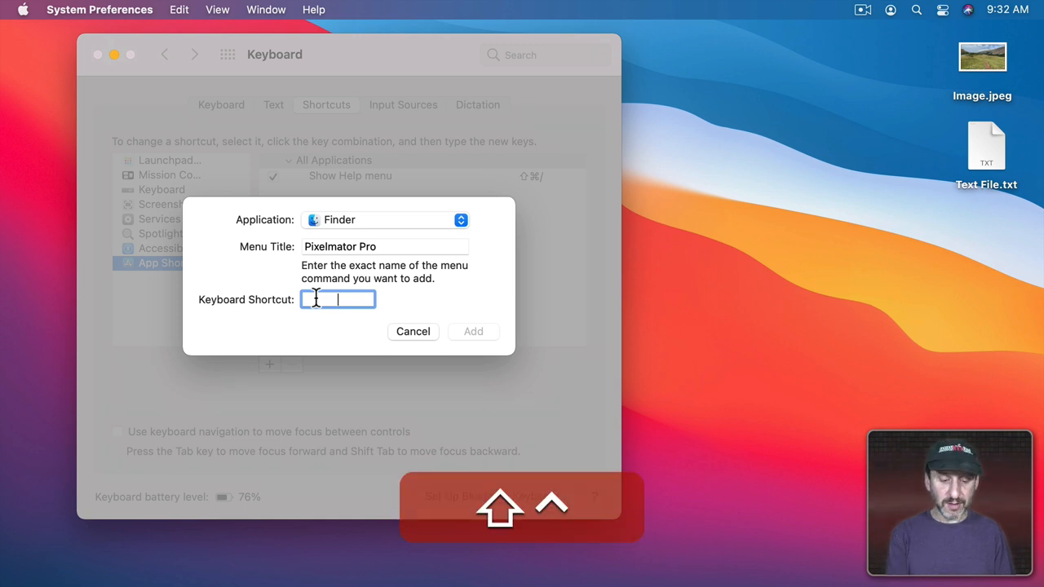
click(473, 331)
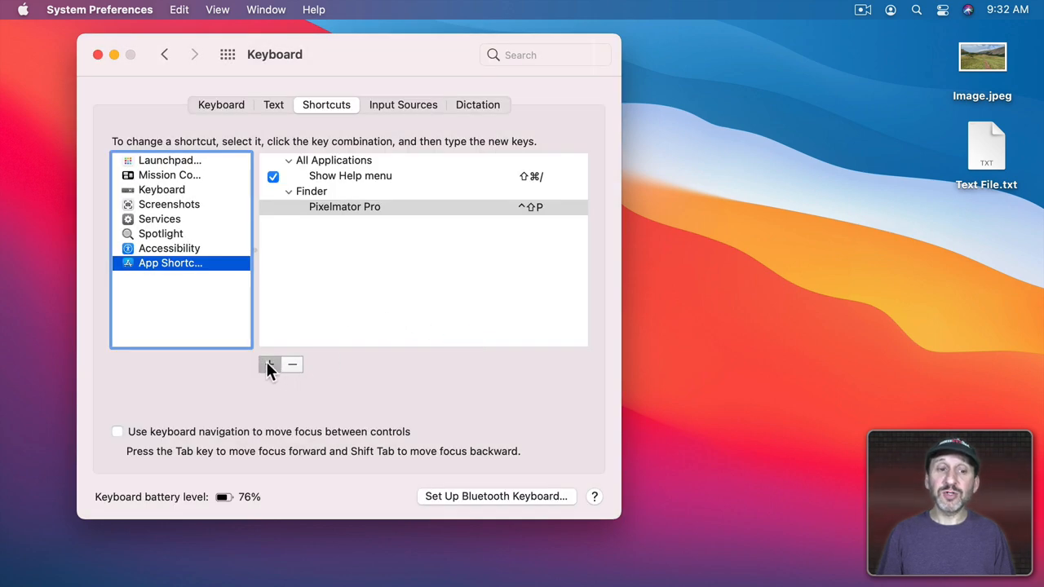
Step: Add Finder shortcuts for Acorn and Affinity Photo (⌃⇧F), then close Keyboard preferences
click(269, 366)
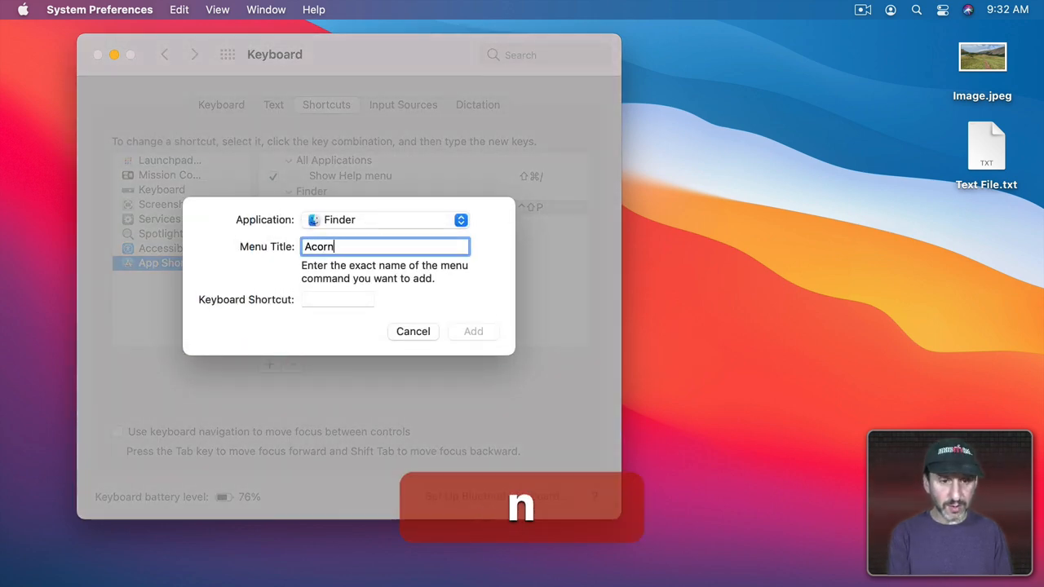
click(338, 300)
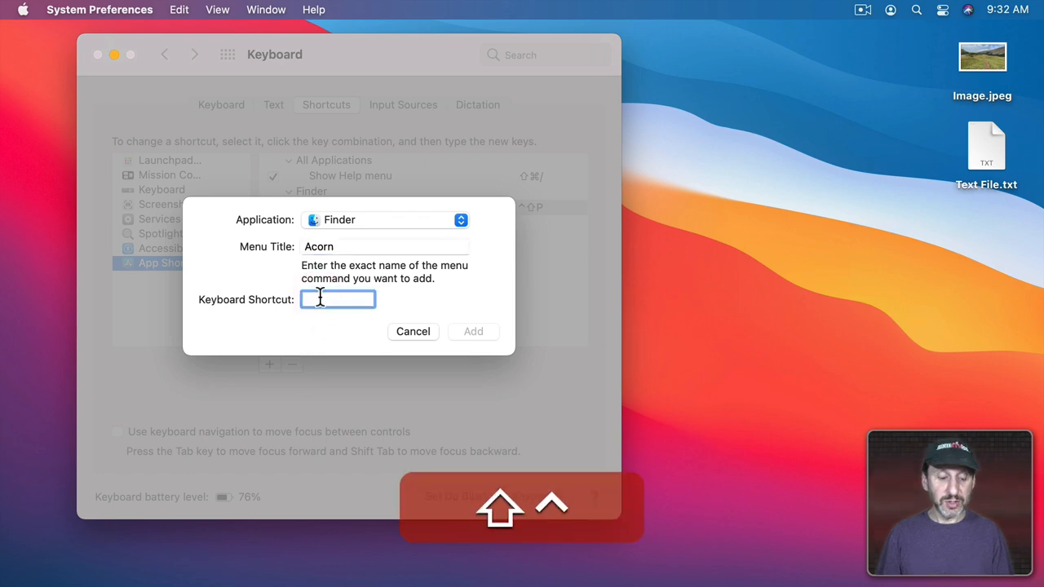
click(473, 331)
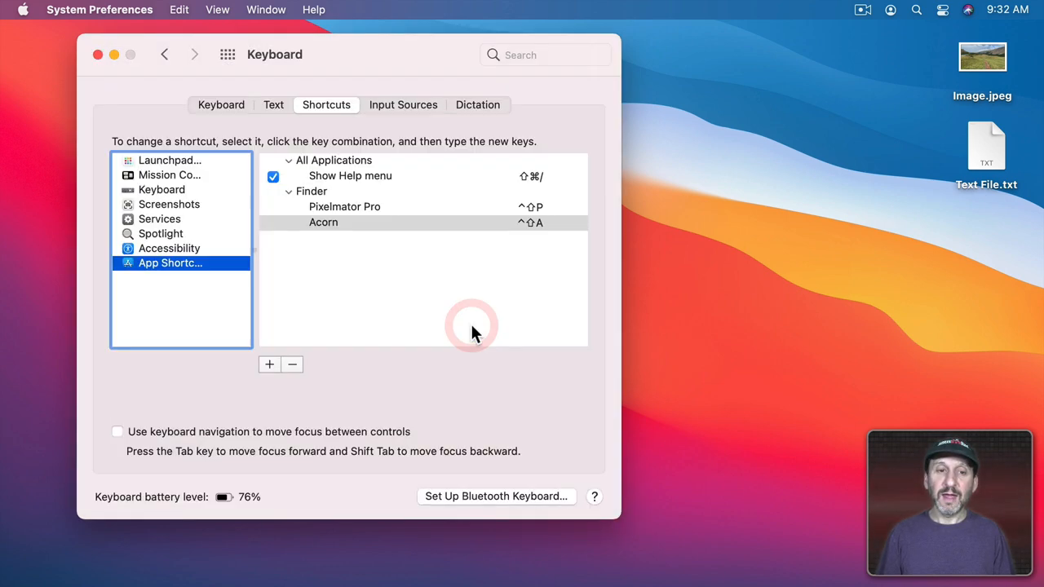
click(269, 366)
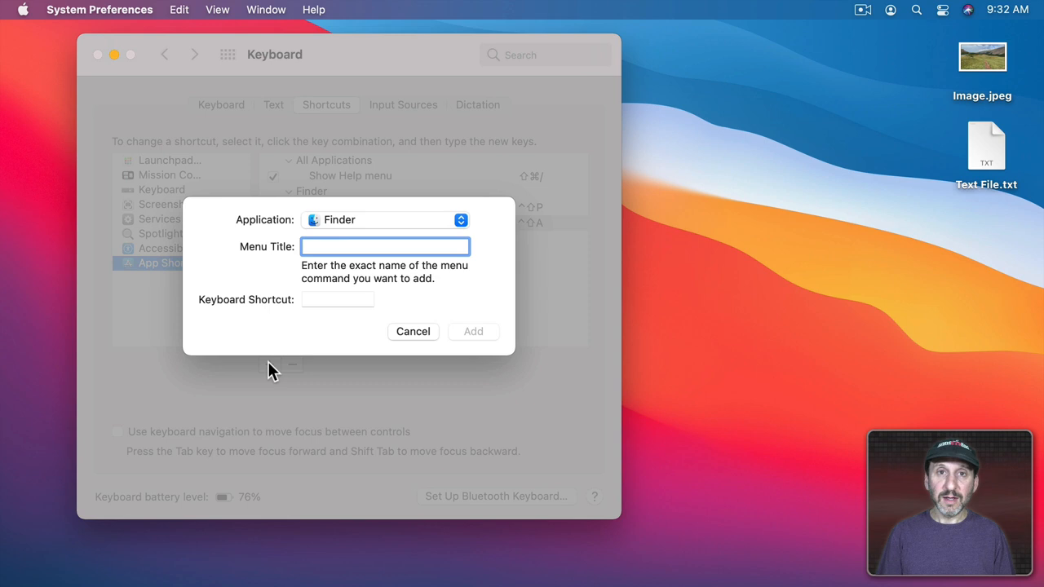
text(Affinity Photo)
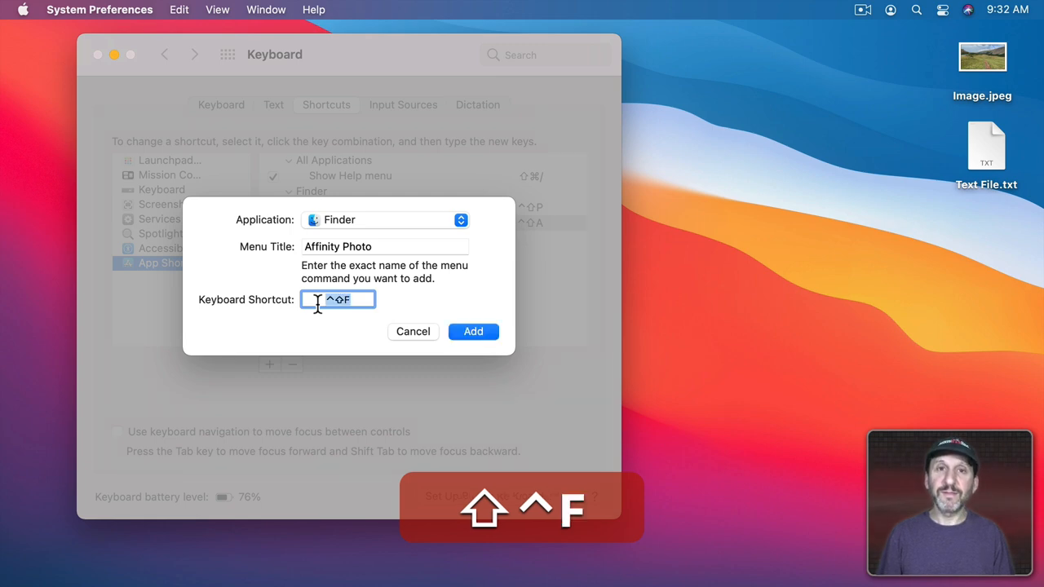
click(473, 331)
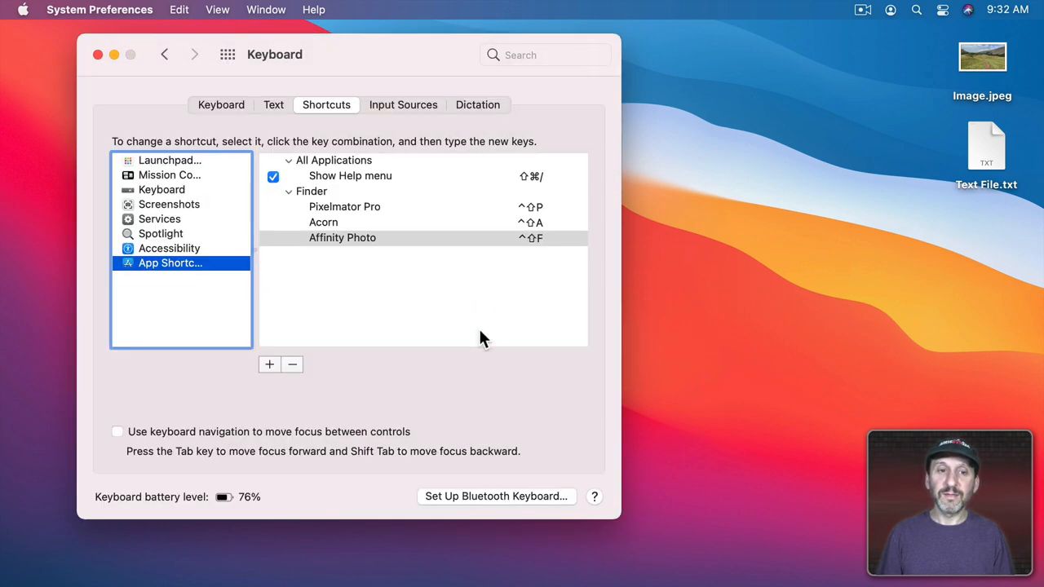
mouse_move(545, 248)
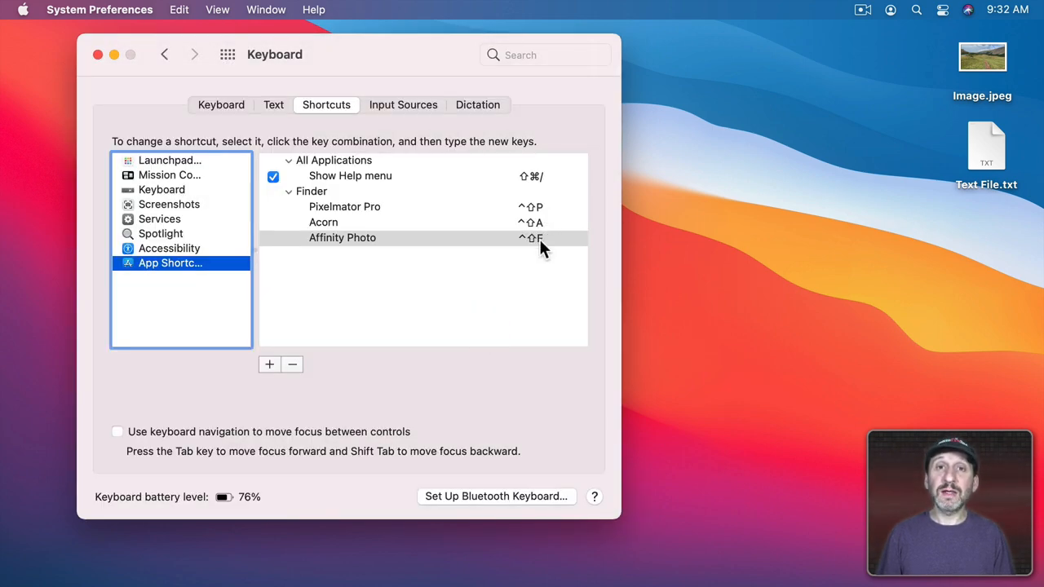
click(98, 55)
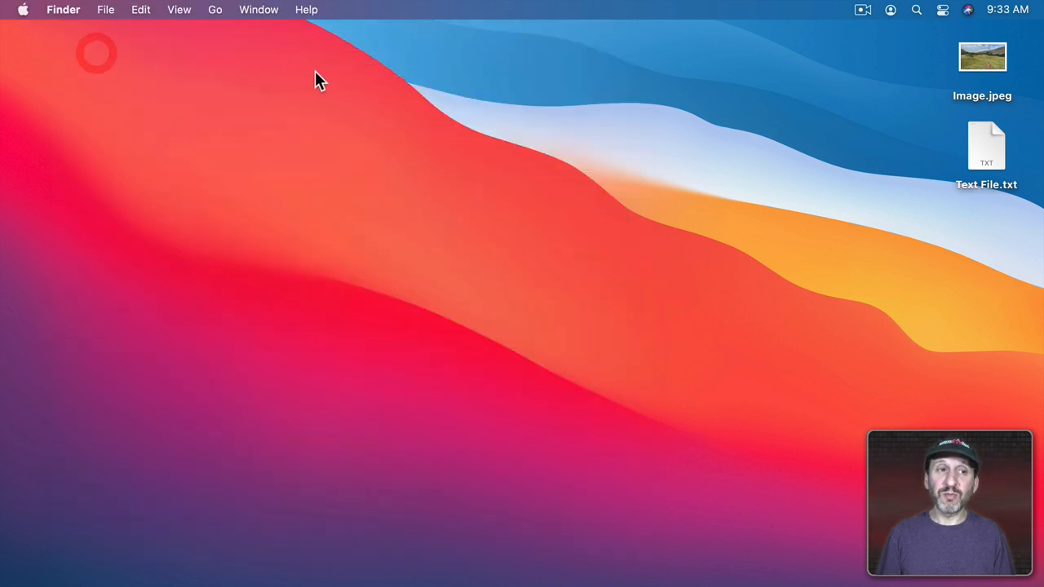
mouse_move(726, 111)
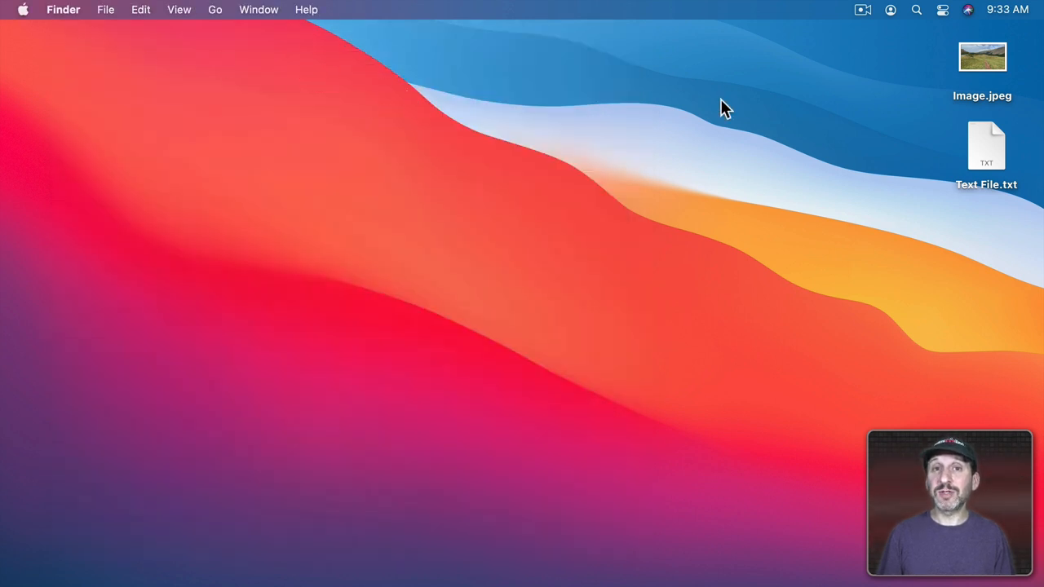
Step: Confirm Image.jpeg's Open With list shows the new shortcuts and open it in Pixelmator Pro via shortcut
click(981, 57)
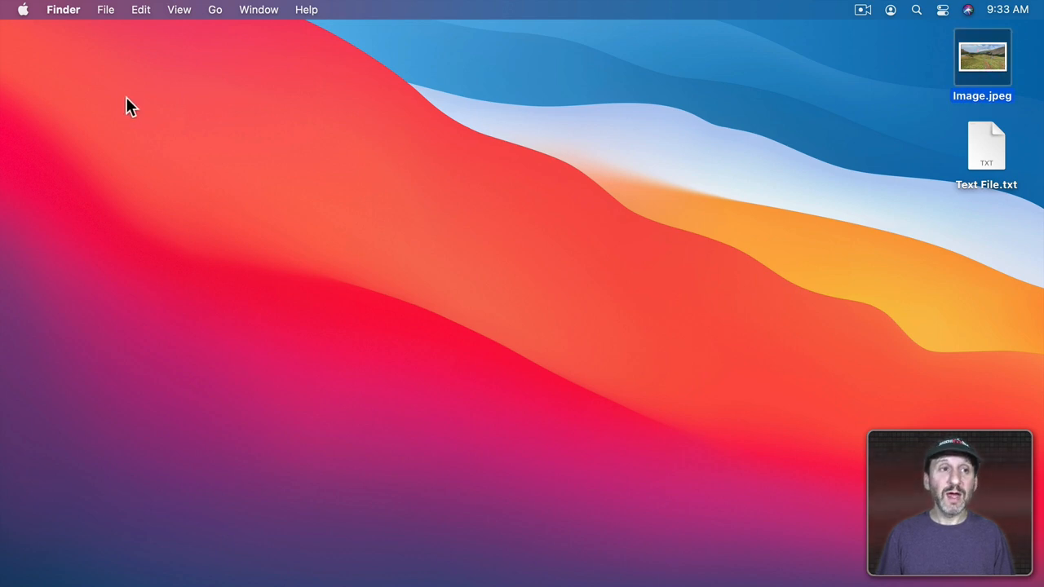
click(105, 10)
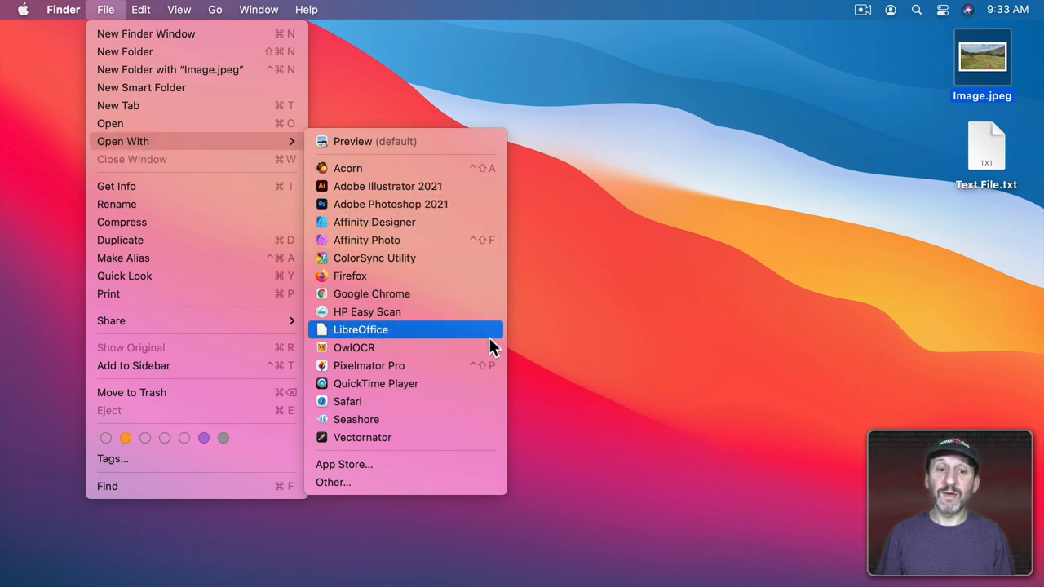
mouse_move(539, 362)
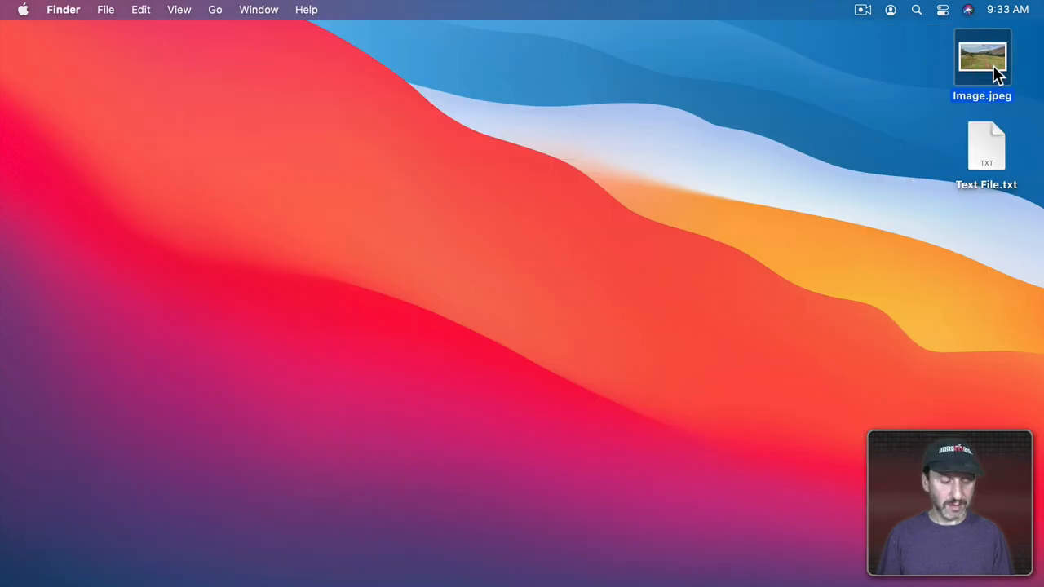
key(shift+ctrl+f)
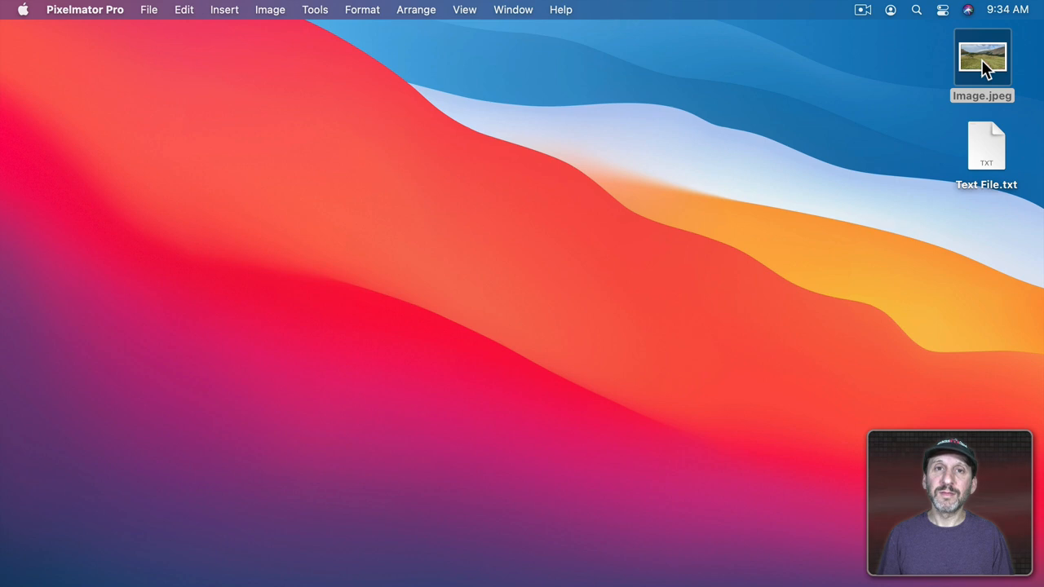
double_click(982, 55)
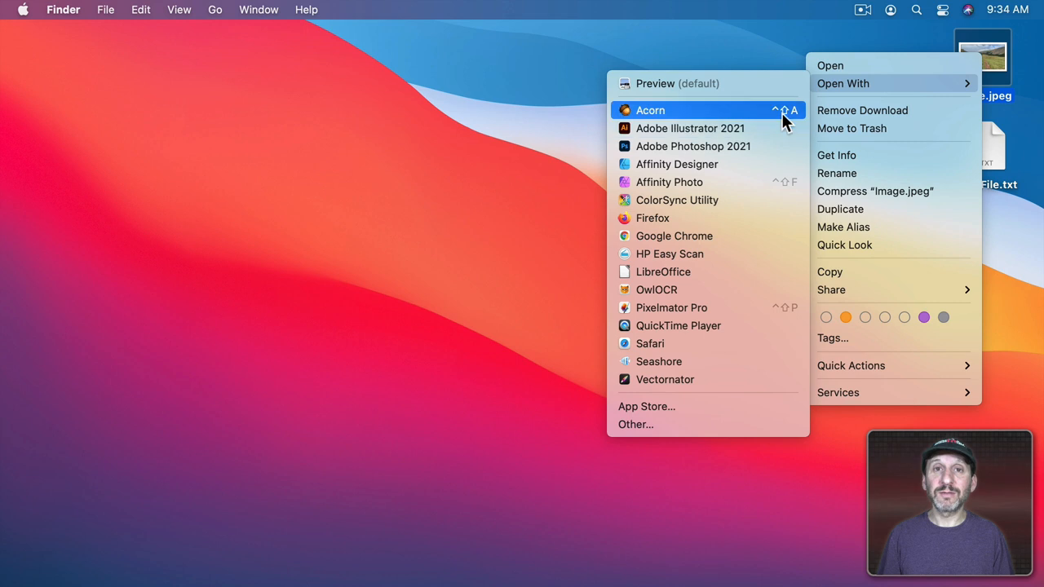
mouse_move(692, 147)
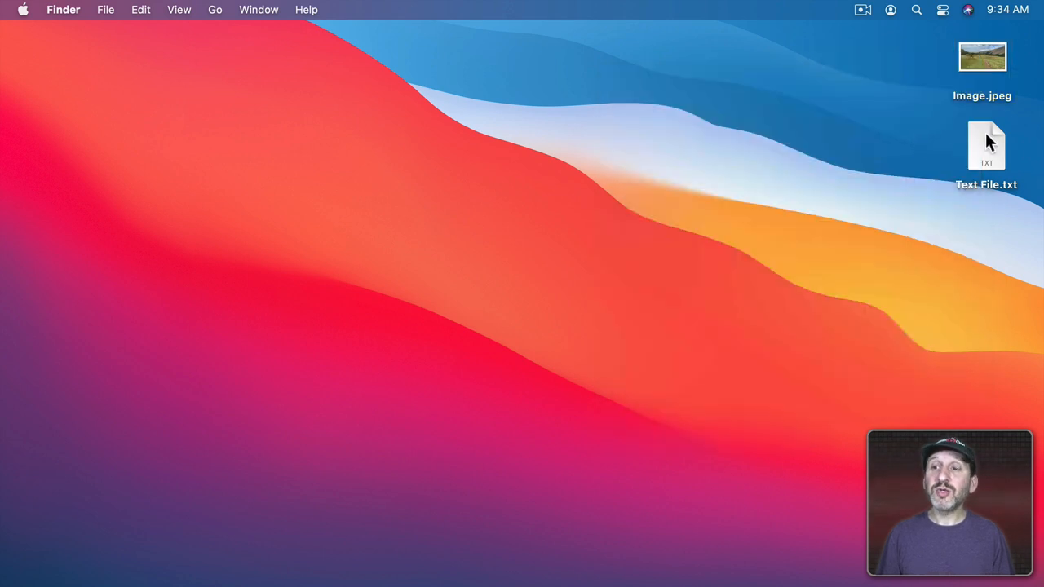
Step: Check Text File.txt's Open With list (BBEdit, CotEditor, no shortcuts) and head to the Apple menu
click(985, 147)
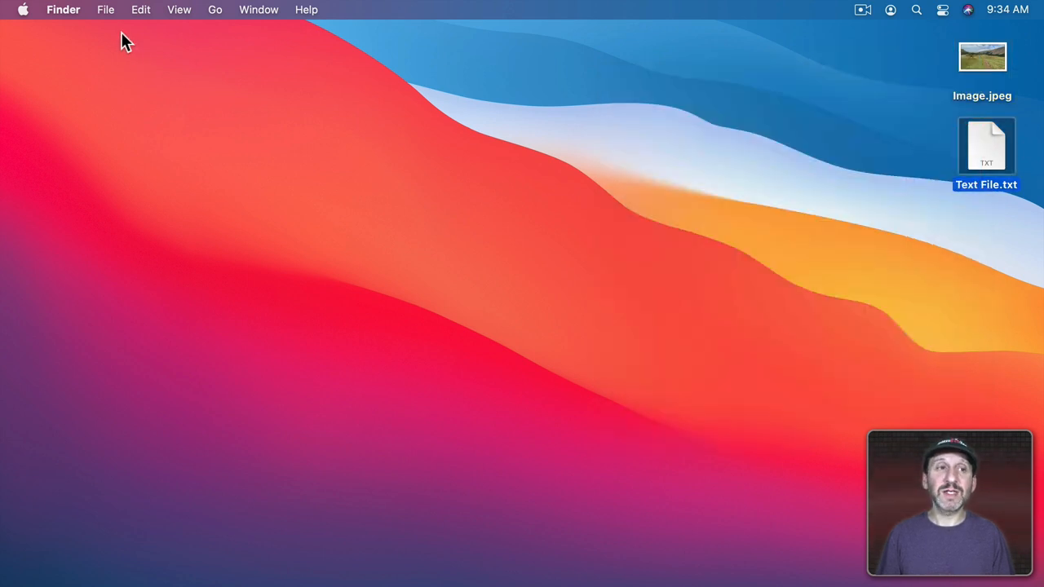
click(104, 9)
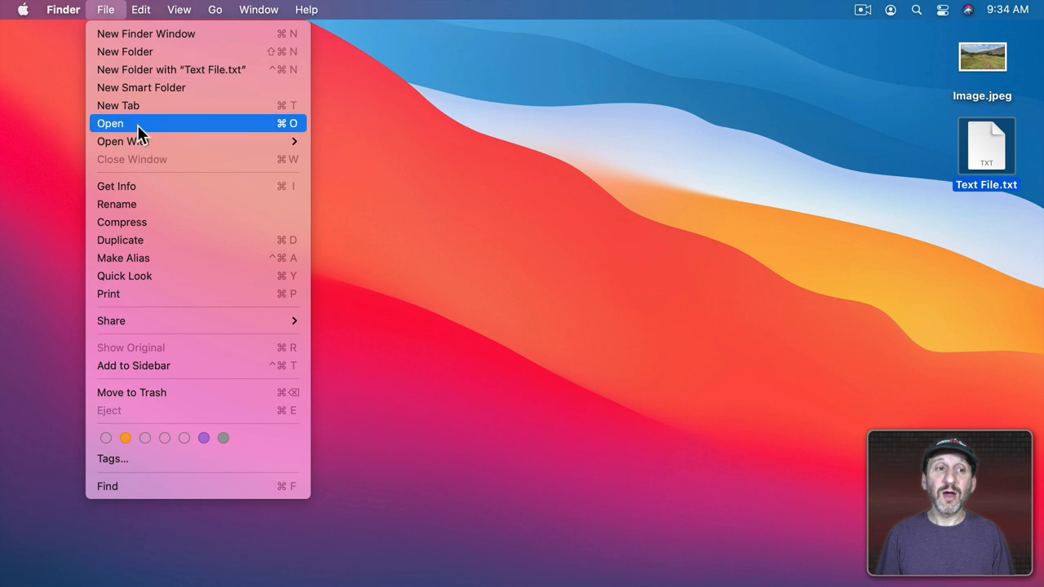
mouse_move(122, 140)
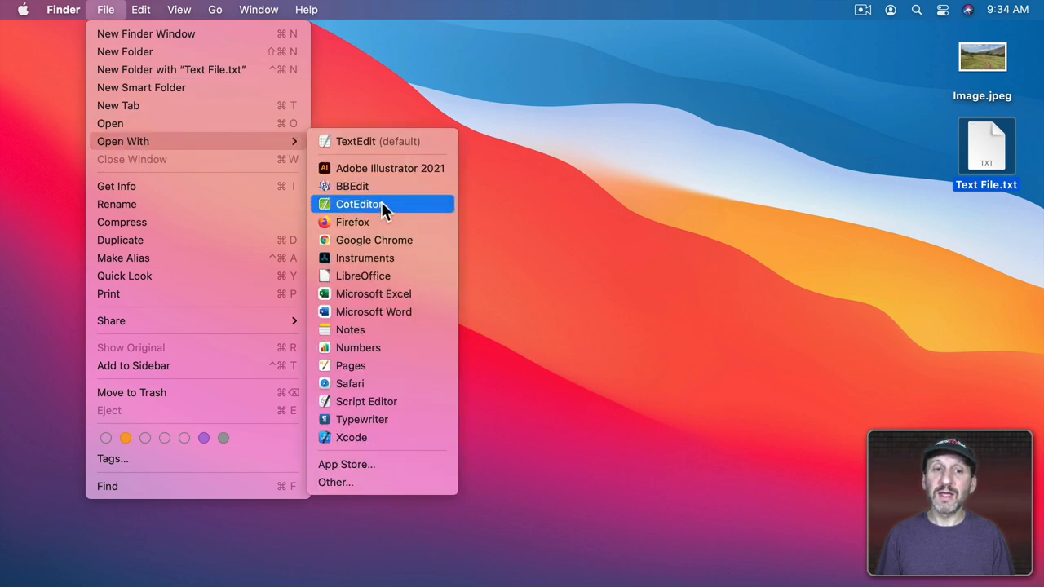
mouse_move(507, 199)
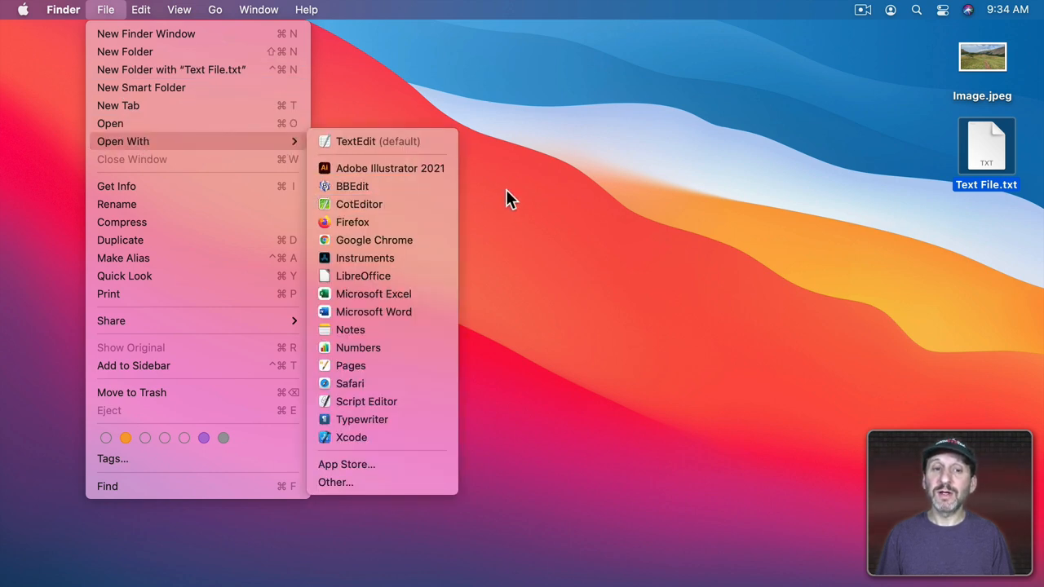
click(23, 10)
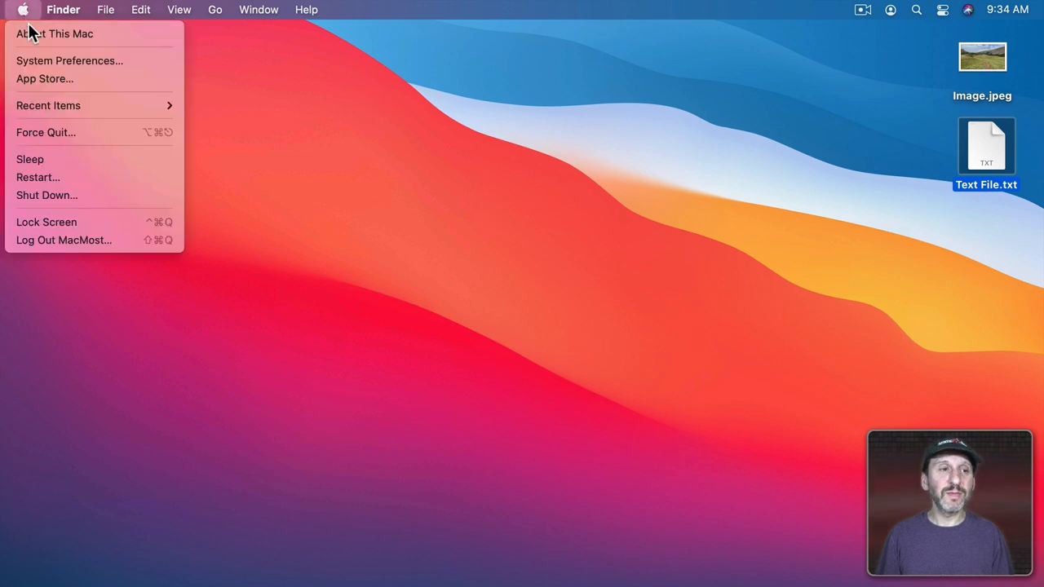
Step: In App Shortcuts, add a Finder-only shortcut ⌃⇧B for BBEdit
click(69, 61)
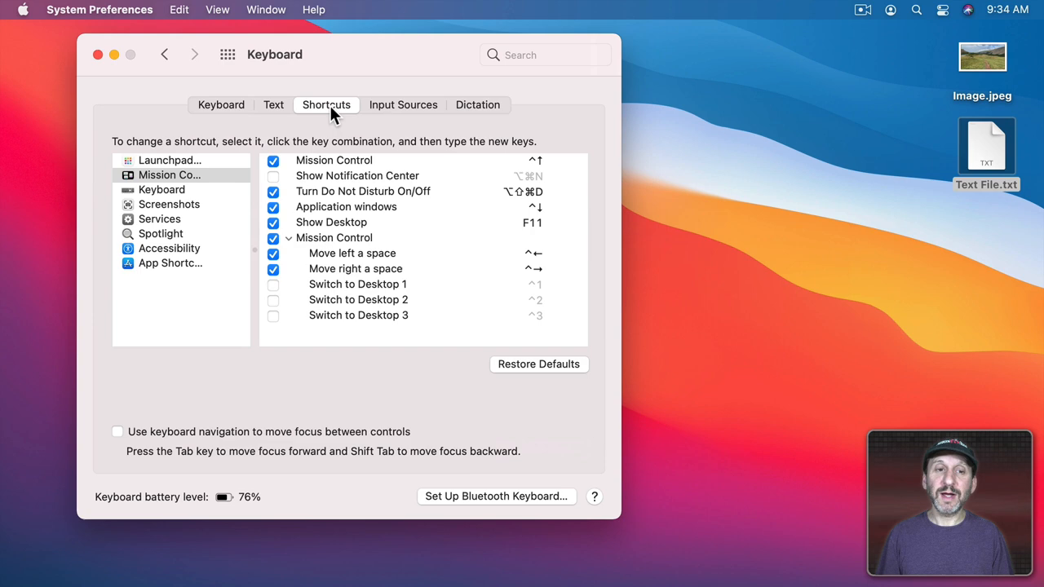
click(169, 263)
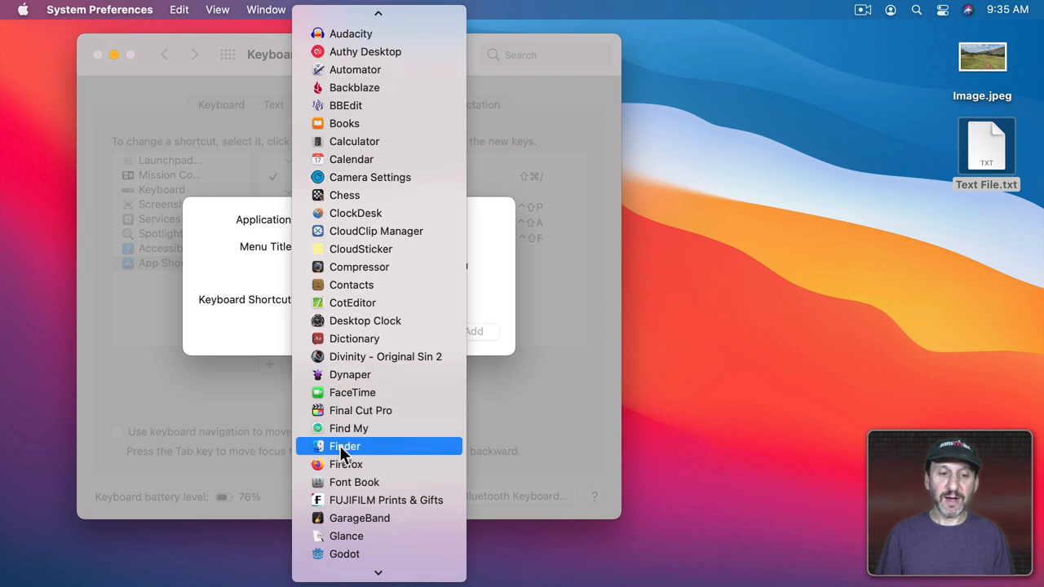
click(344, 446)
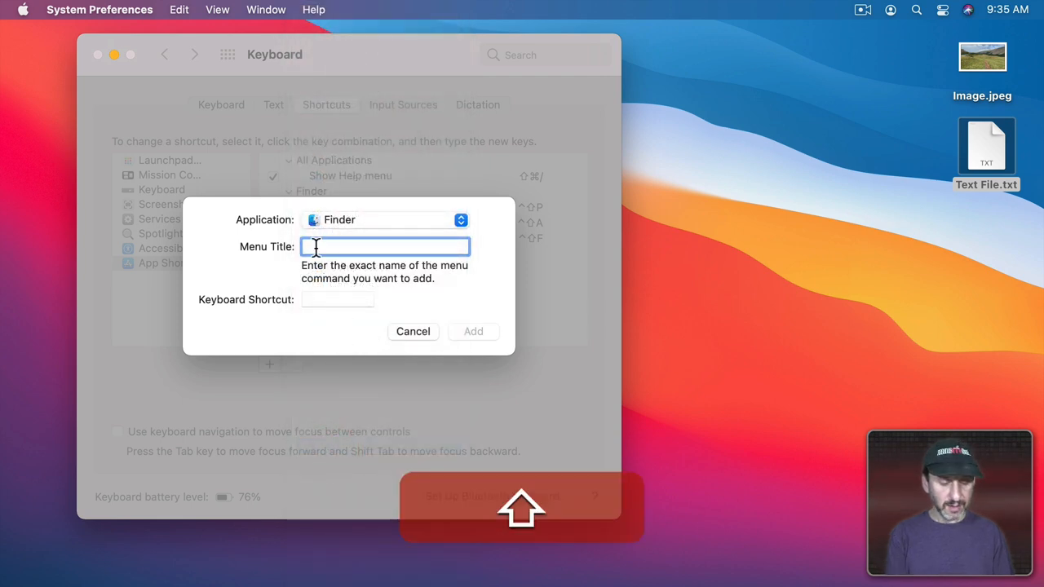
text(BBEdit)
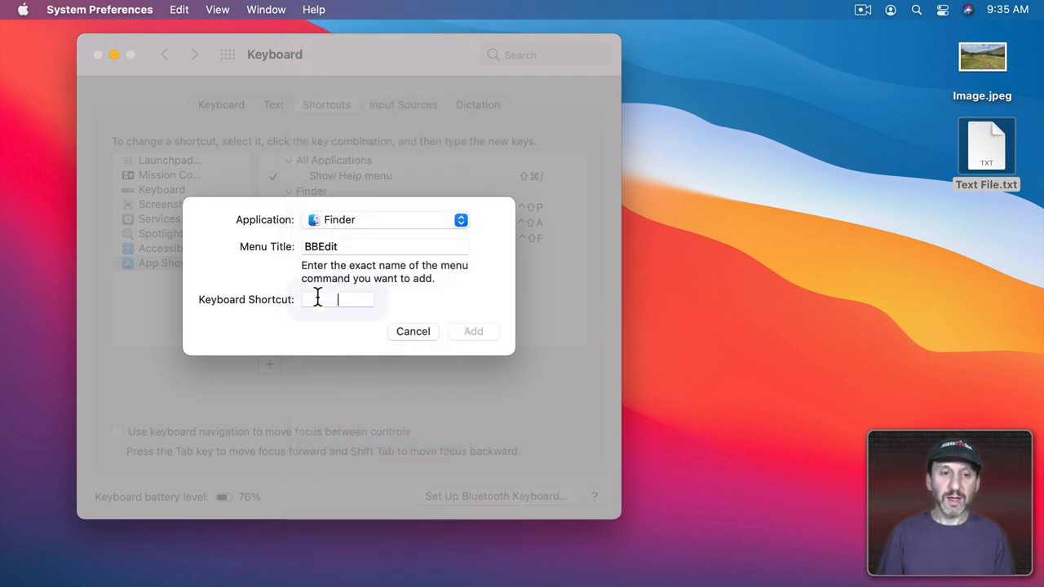
click(473, 331)
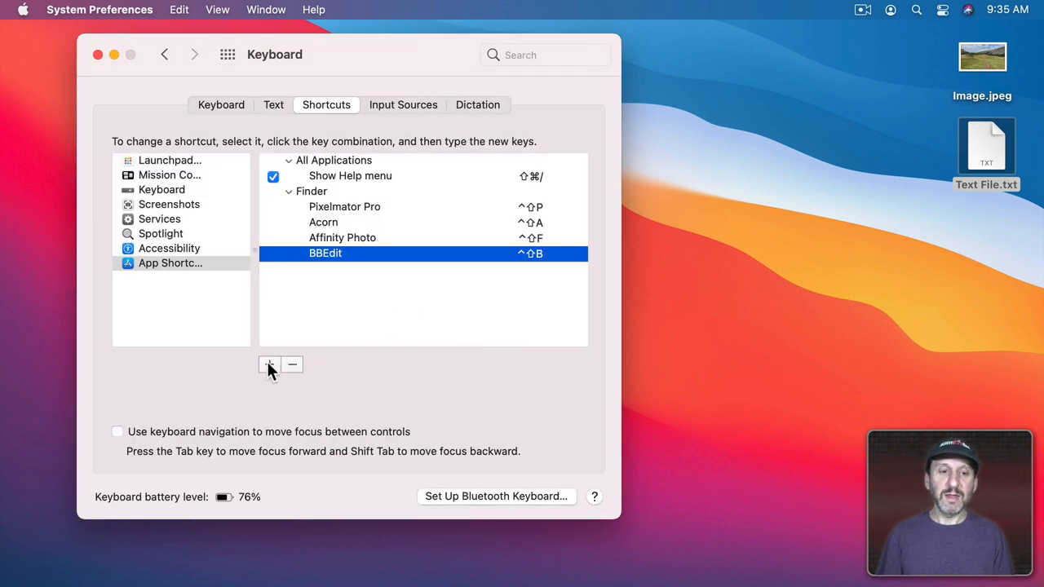
Step: Add a Finder shortcut ⌃⇧C for CotEditor, then quit System Preferences
click(269, 365)
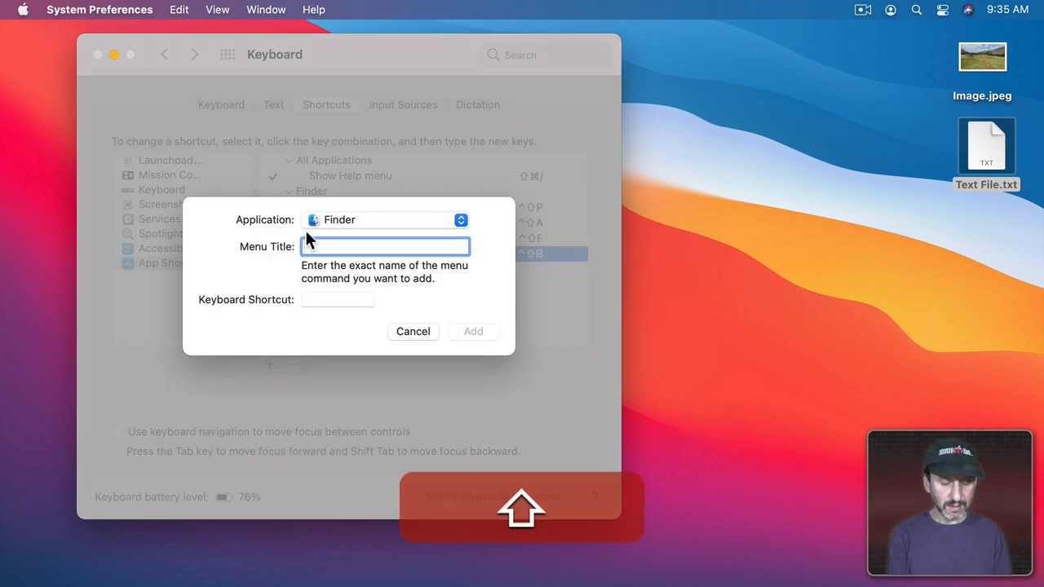
text(CotEditor)
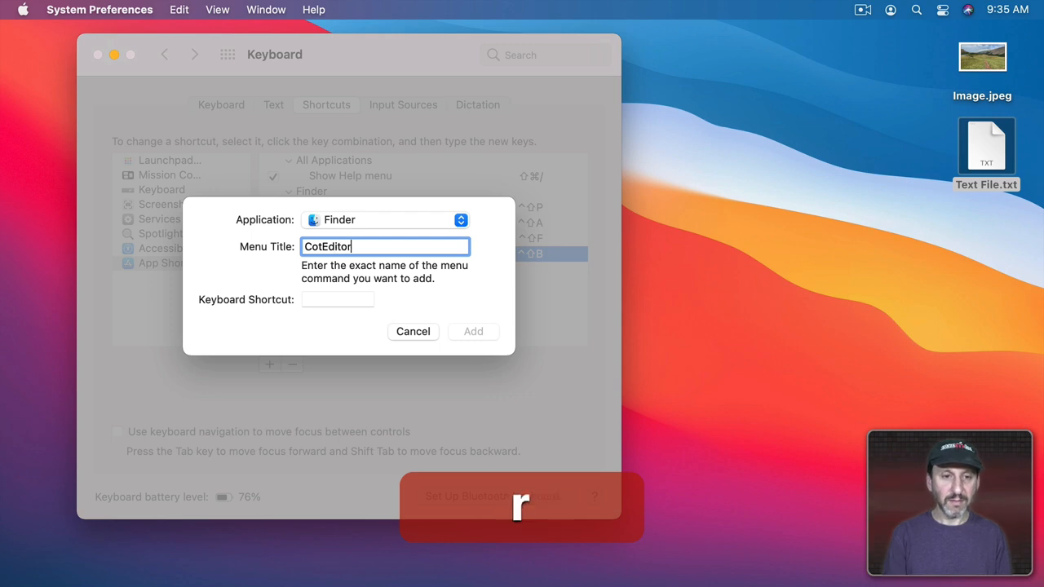
click(473, 331)
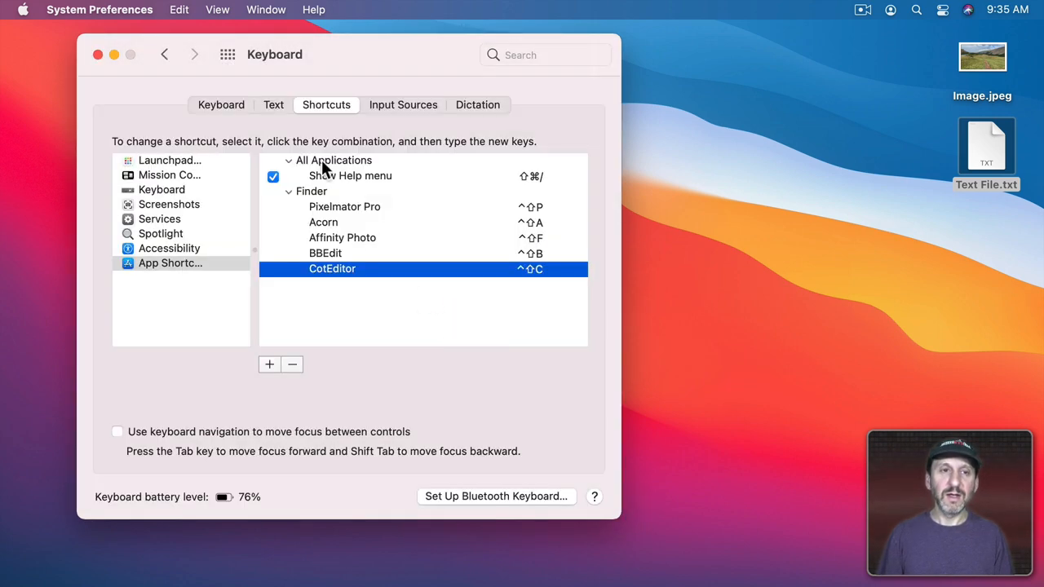
key(cmd+q)
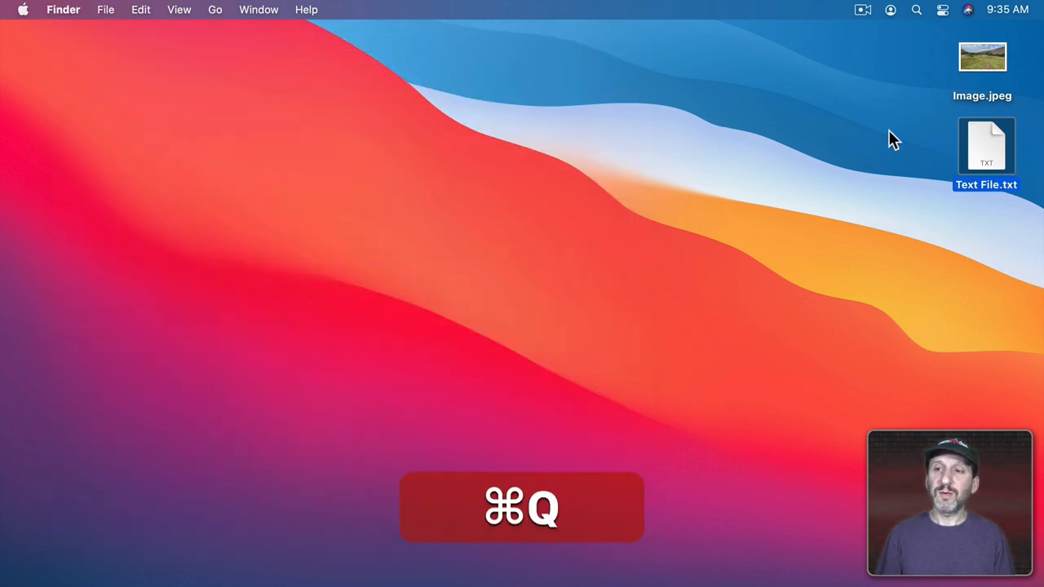
Step: Open Text File.txt in TextEdit, BBEdit and CotEditor using the new shortcuts, then close it
double_click(985, 147)
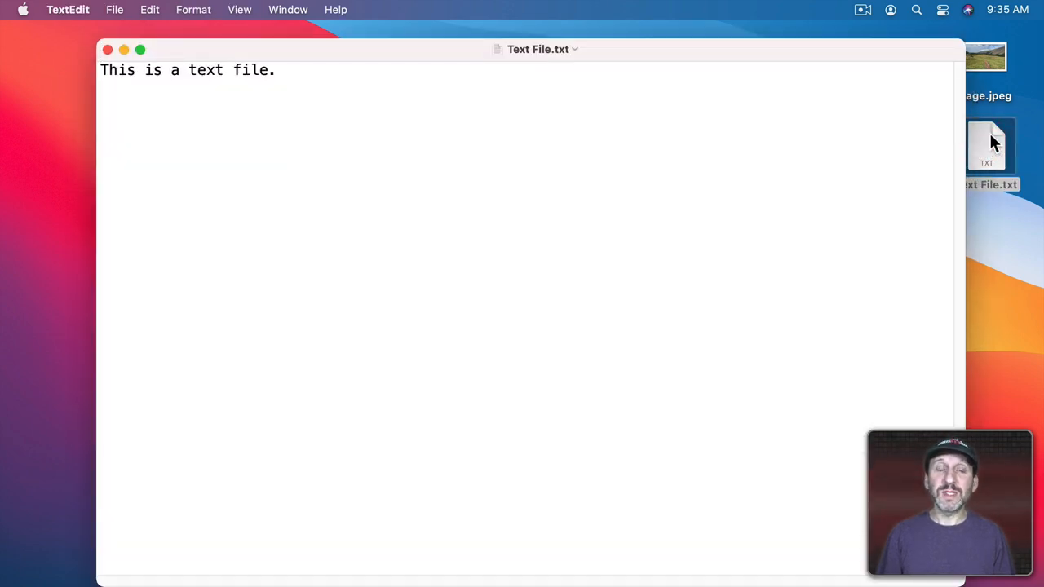
key(cmd+q)
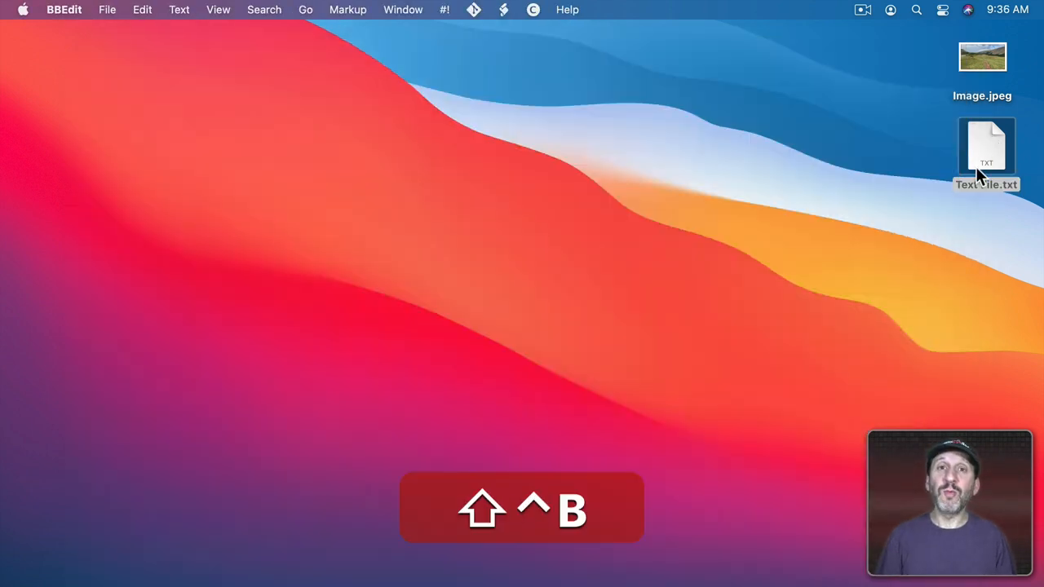
key(cmd+q)
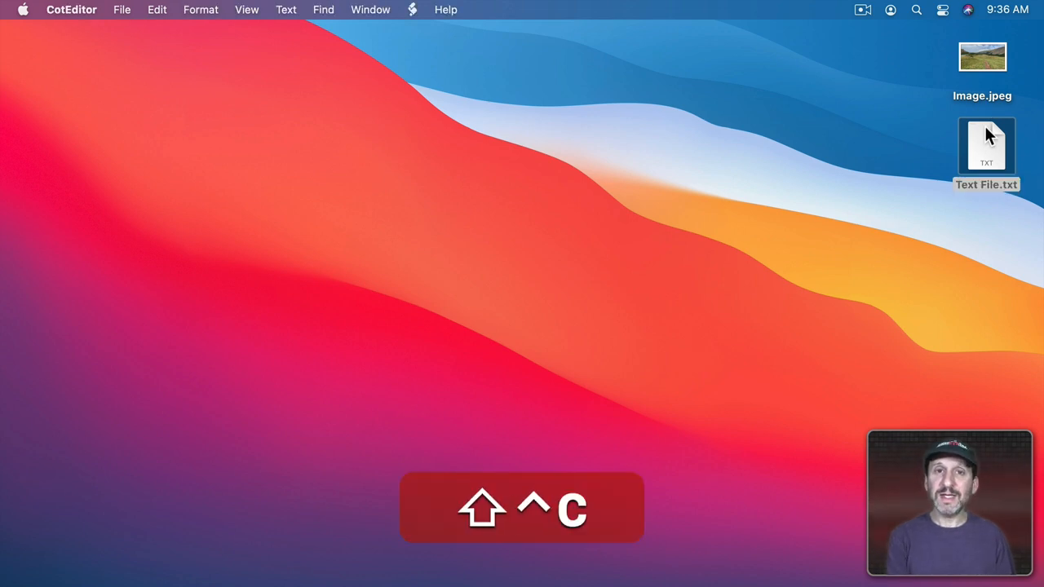
double_click(985, 145)
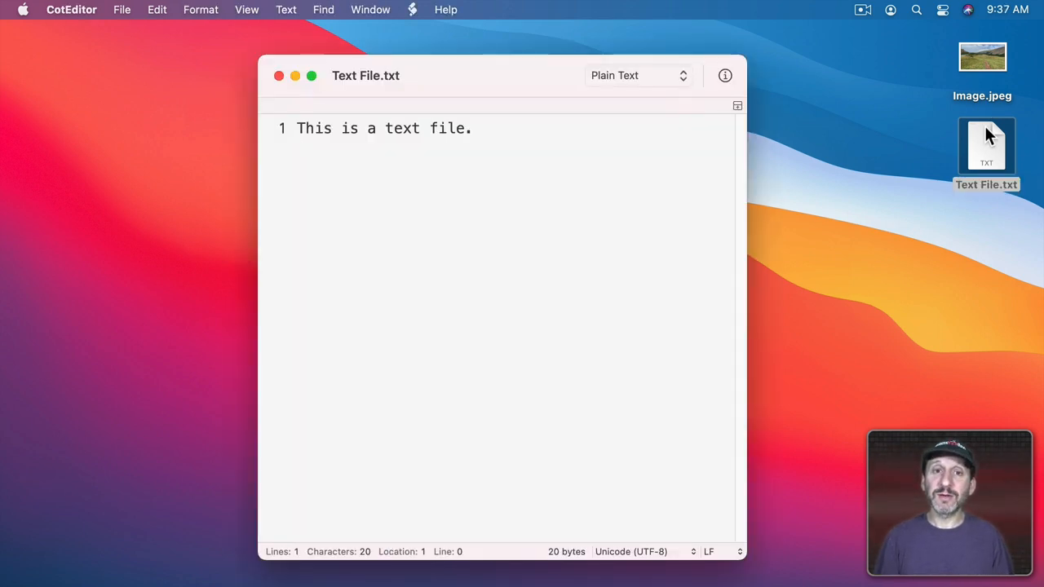
click(106, 10)
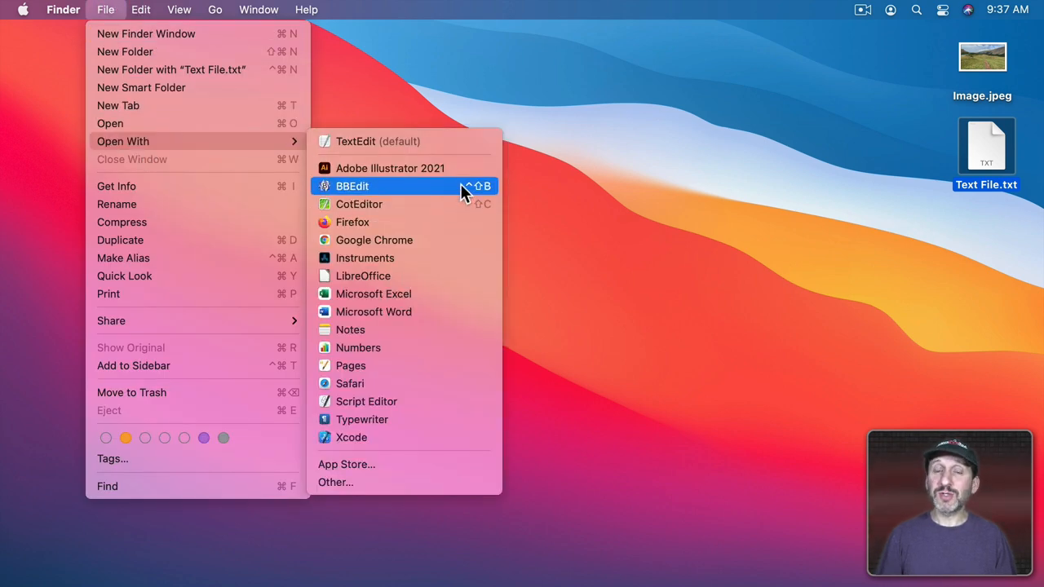
mouse_move(443, 437)
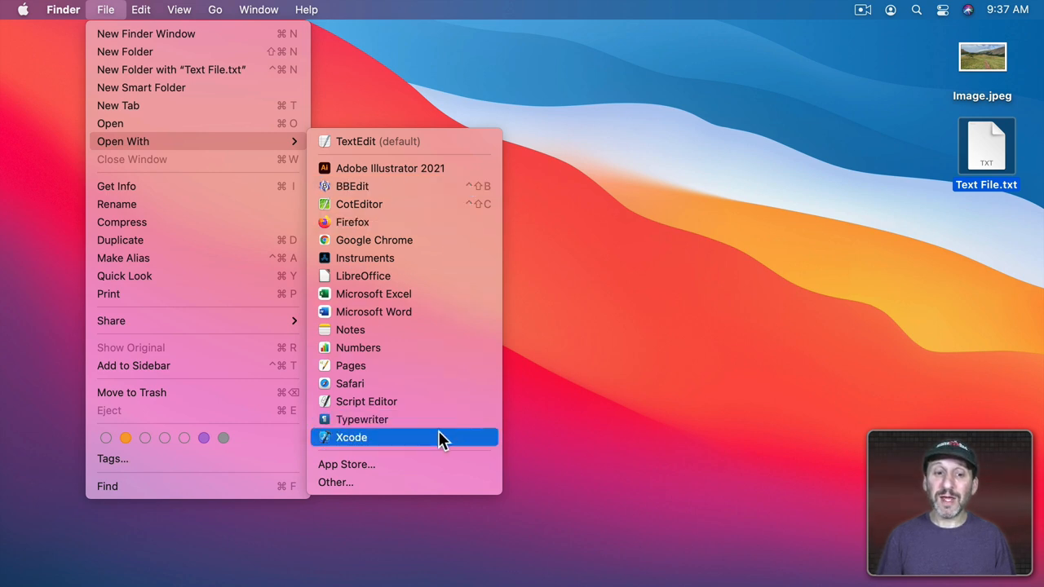
mouse_move(958, 93)
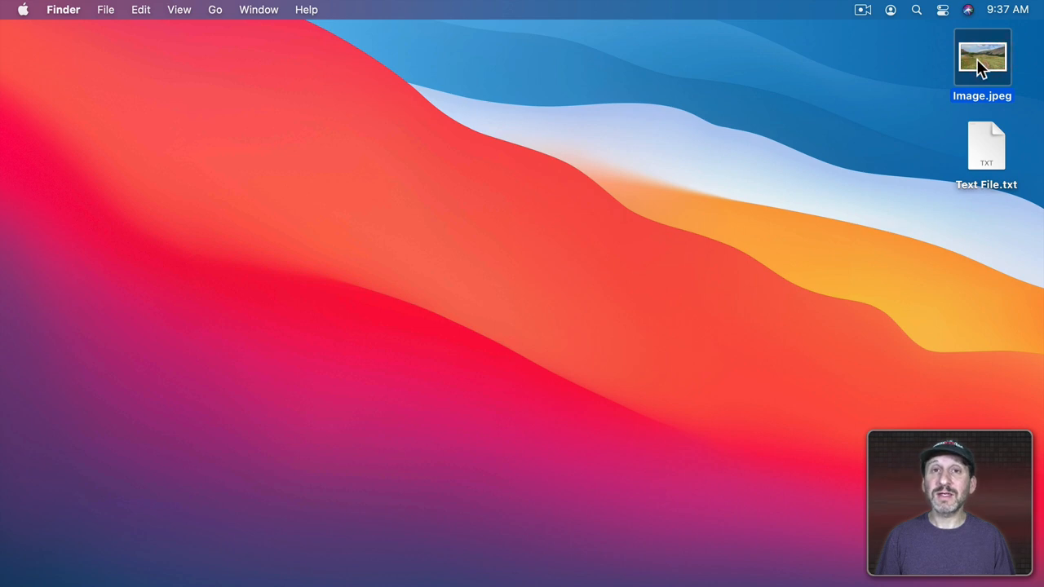
click(104, 9)
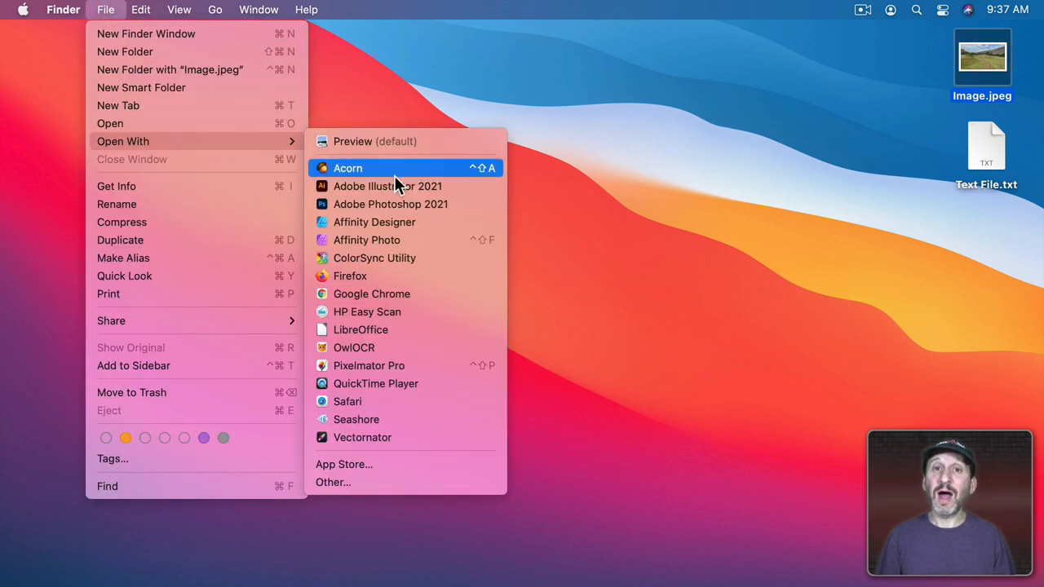
mouse_move(416, 383)
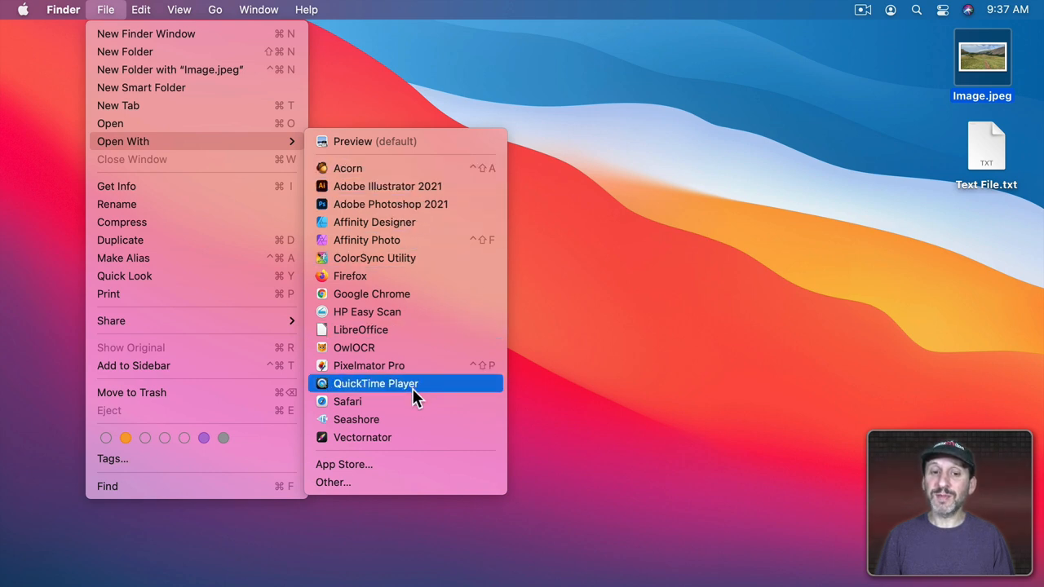
mouse_move(441, 365)
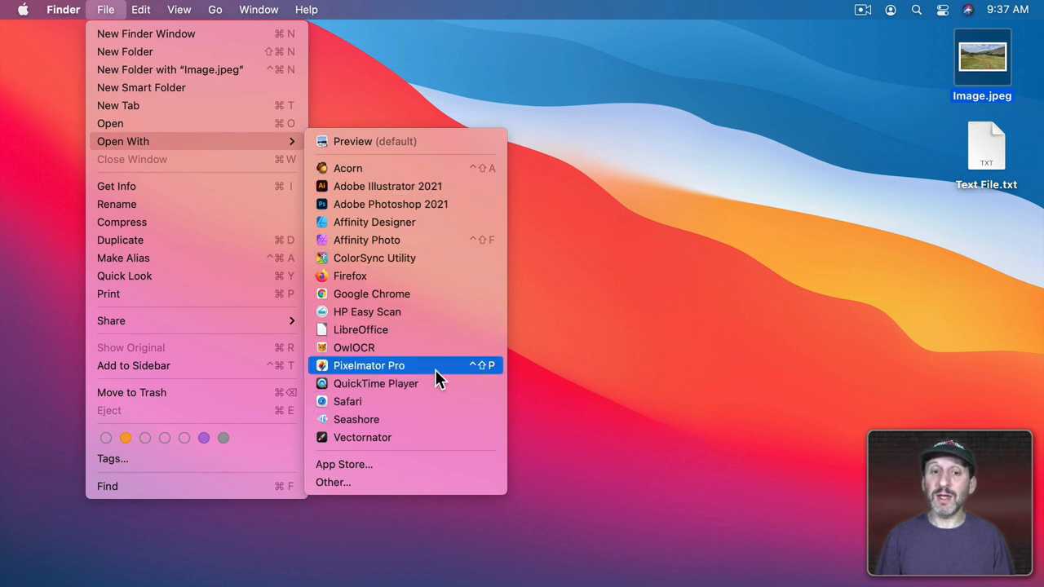
mouse_move(463, 258)
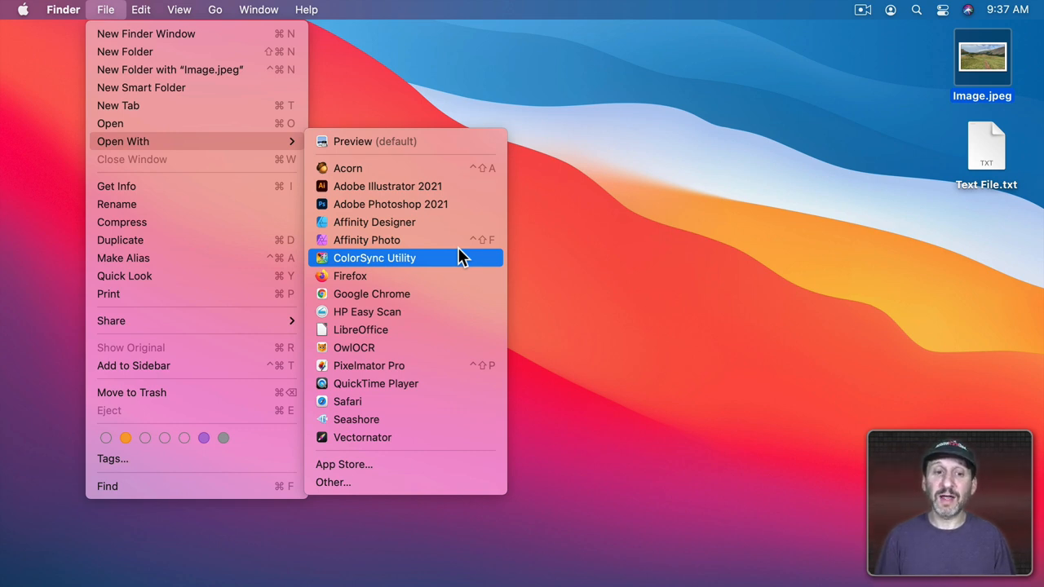
mouse_move(378, 276)
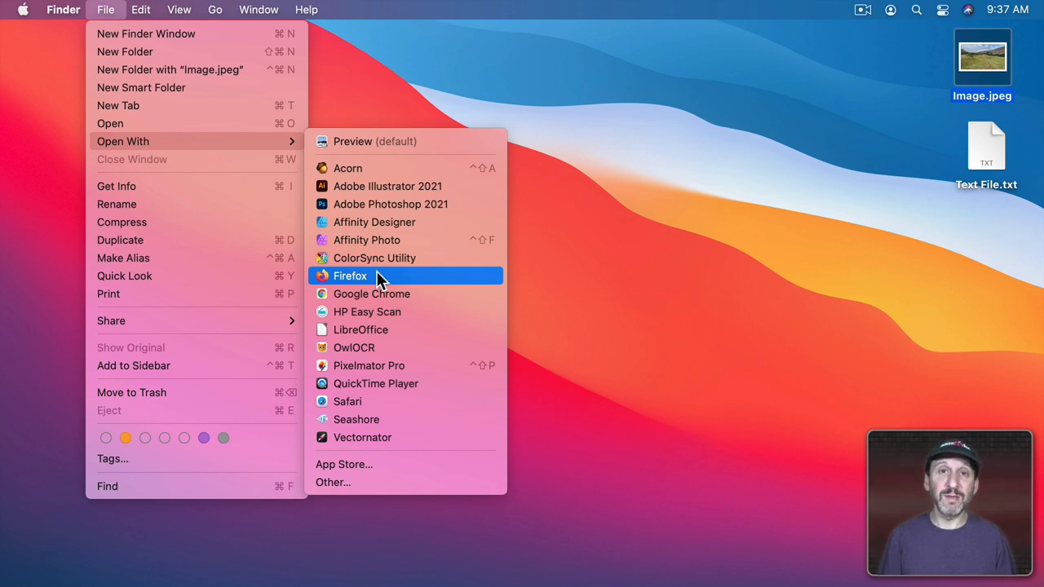
click(349, 276)
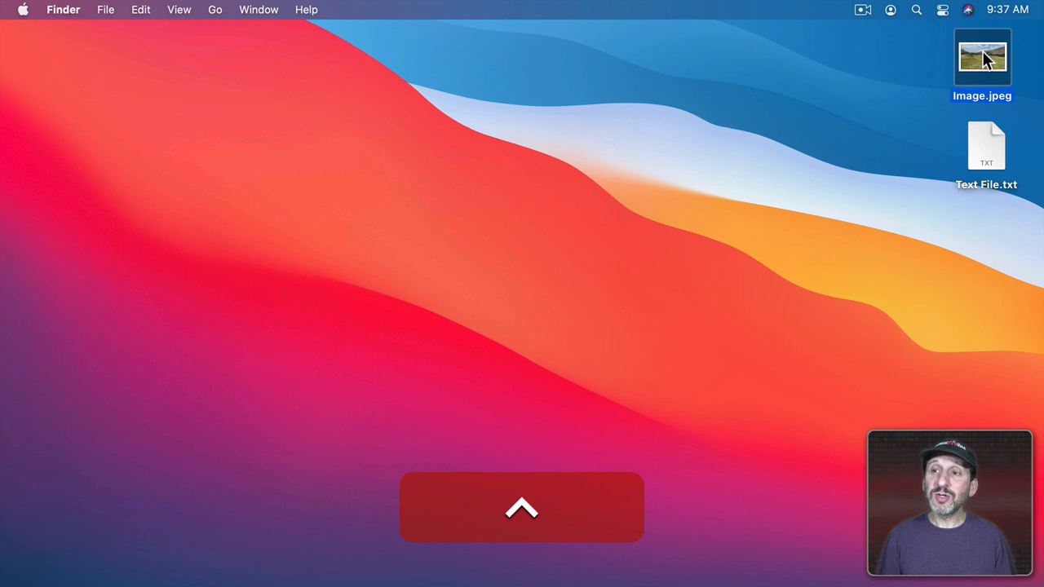
right_click(981, 56)
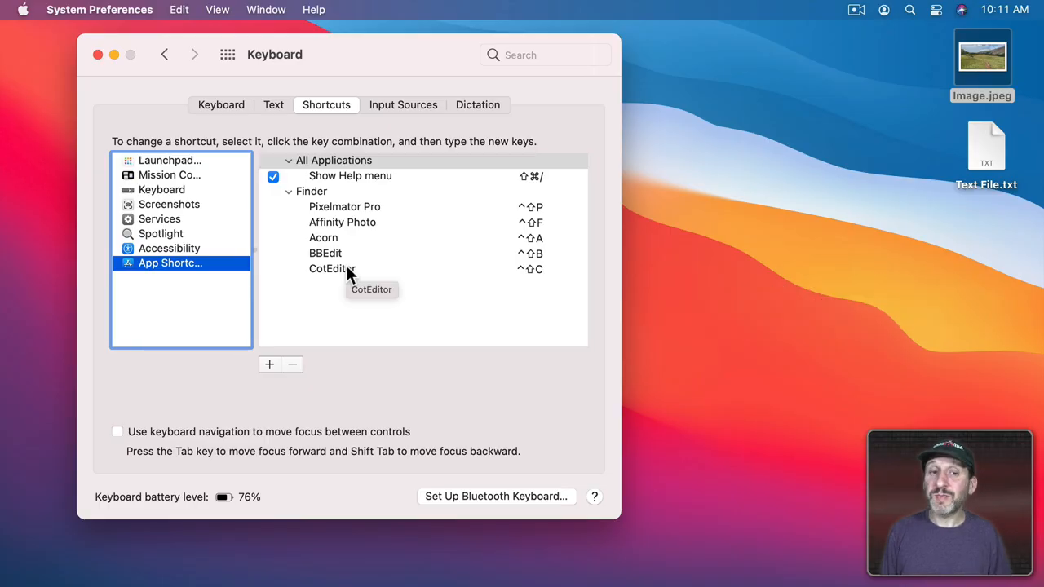
mouse_move(341, 280)
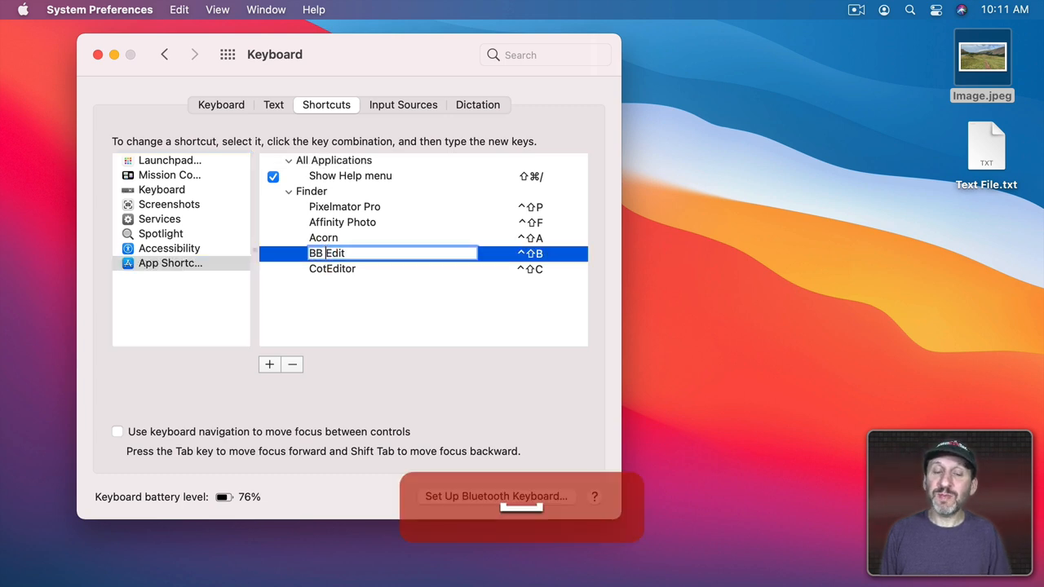
click(342, 253)
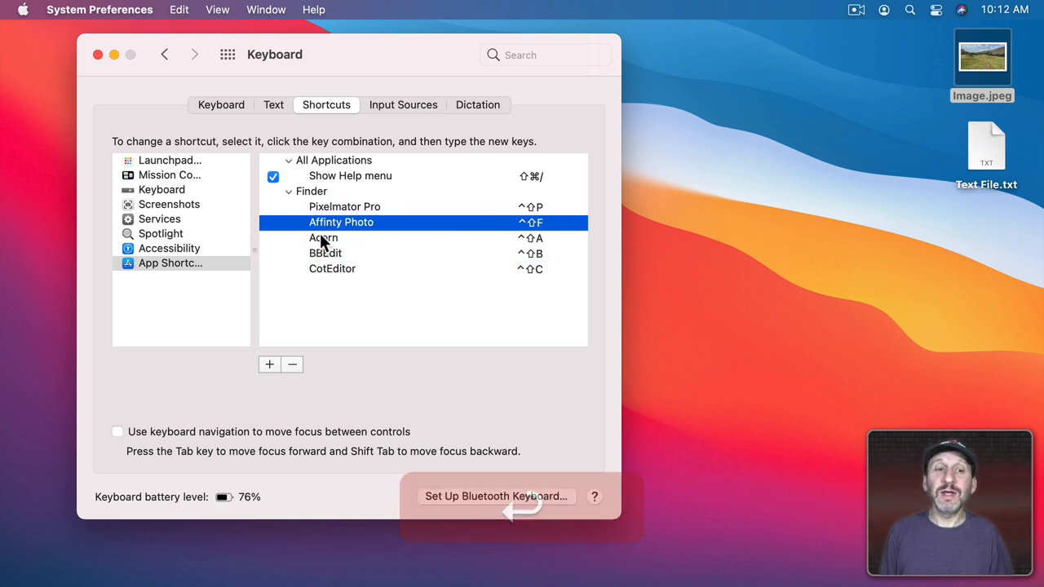
mouse_move(329, 231)
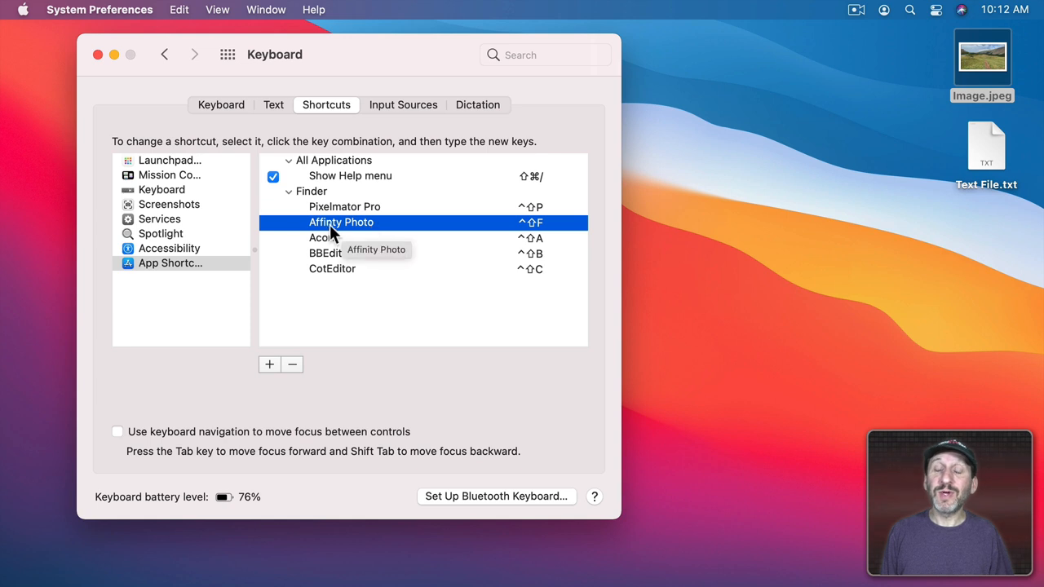
mouse_move(372, 235)
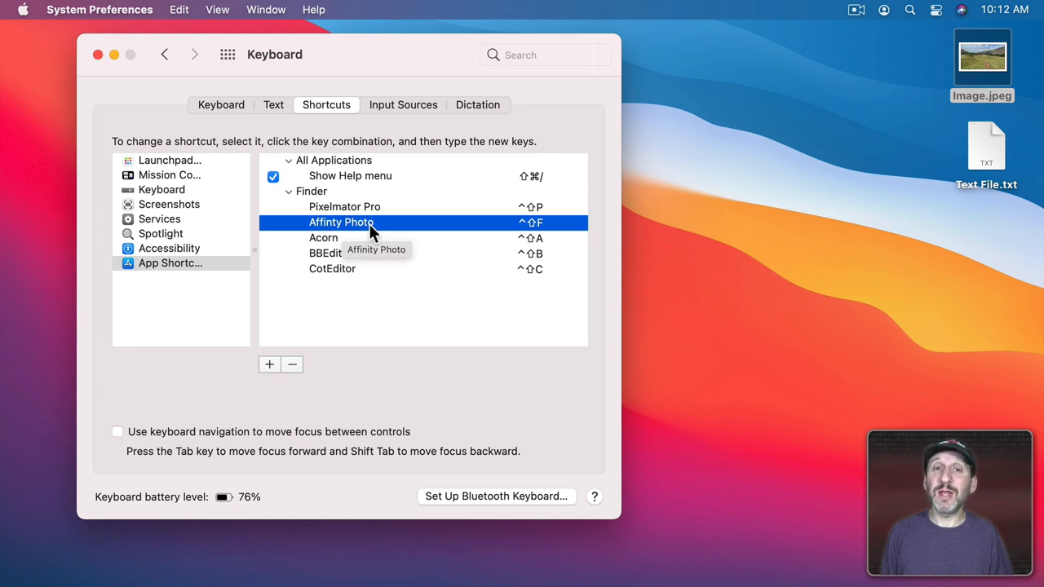
mouse_move(340, 236)
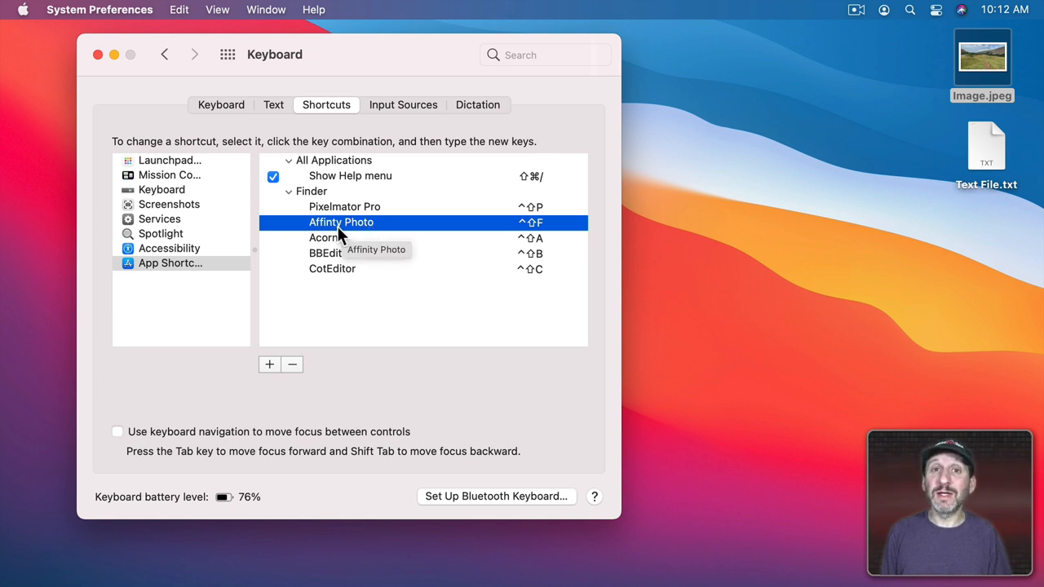
click(98, 54)
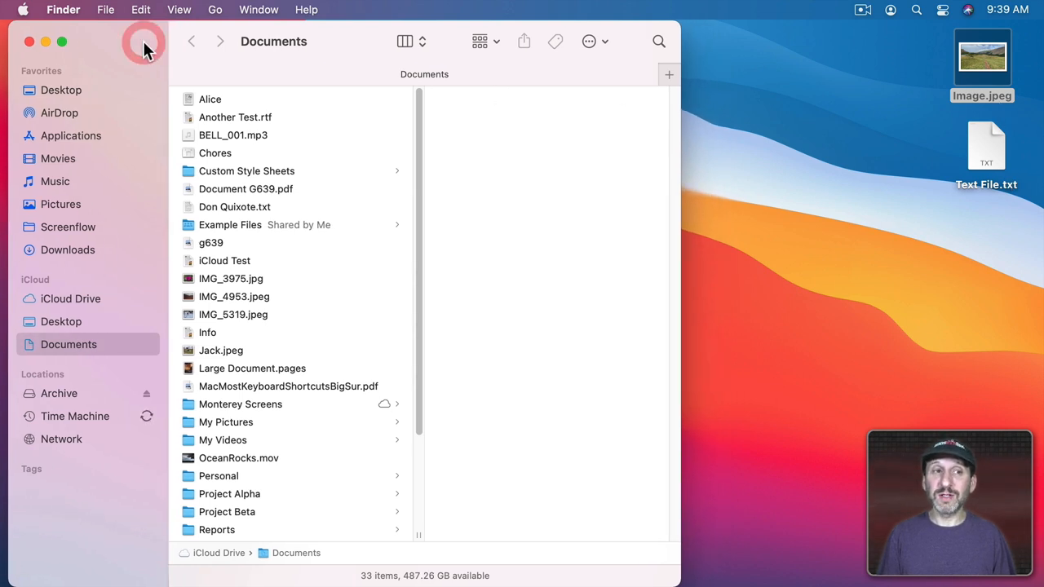
click(104, 10)
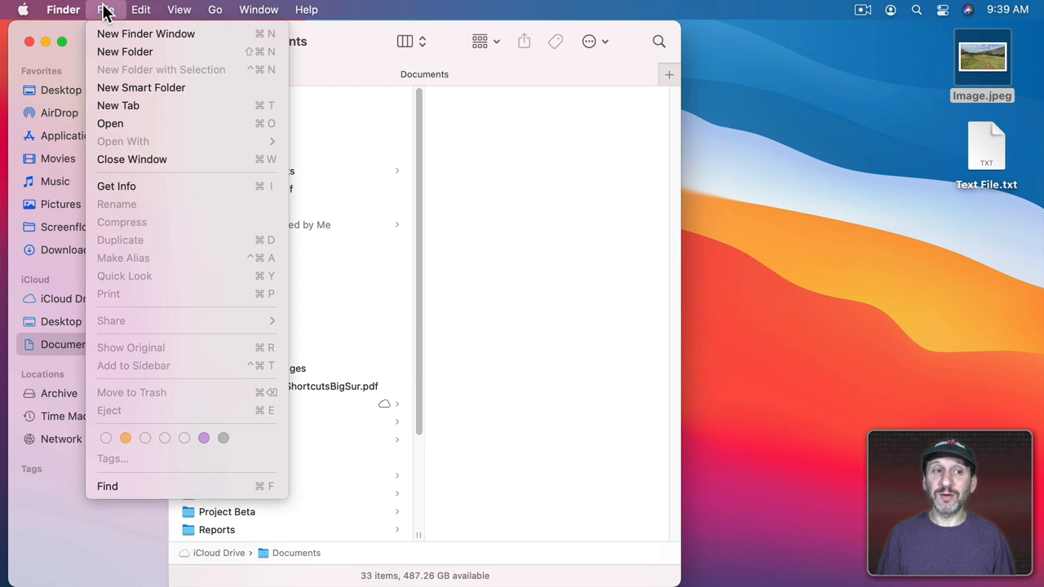
mouse_move(166, 150)
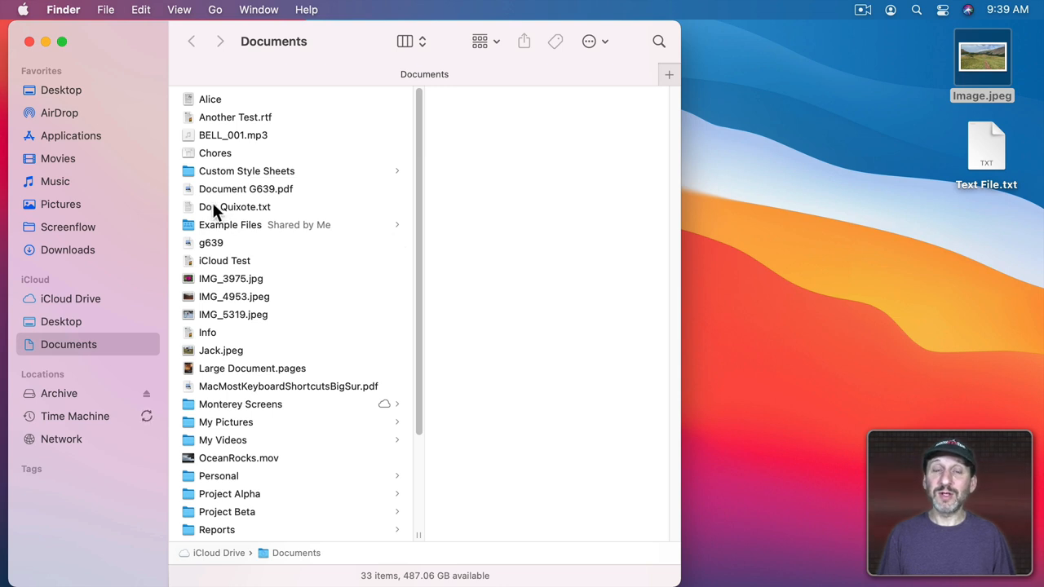
click(235, 205)
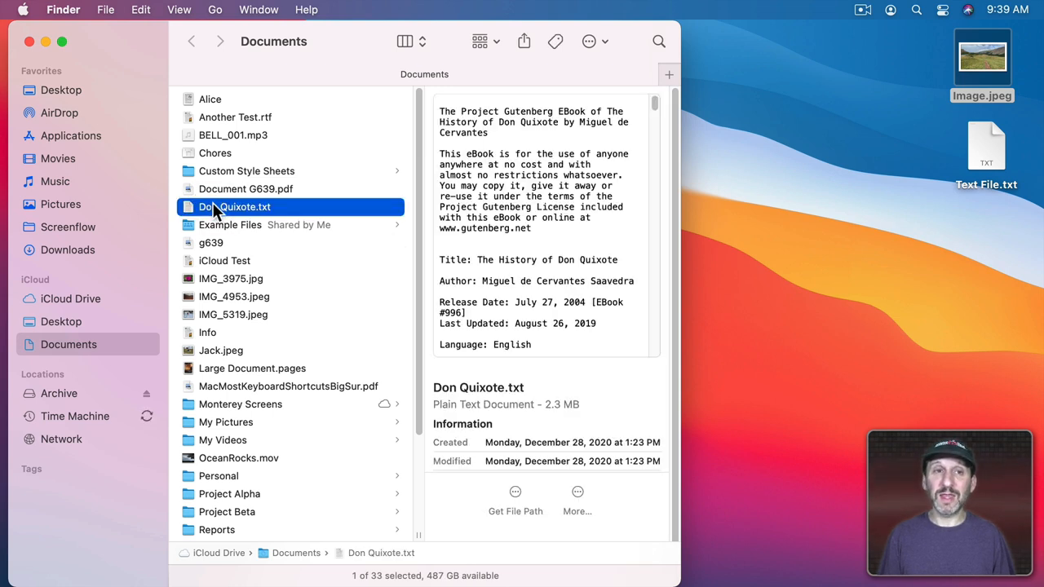
click(104, 9)
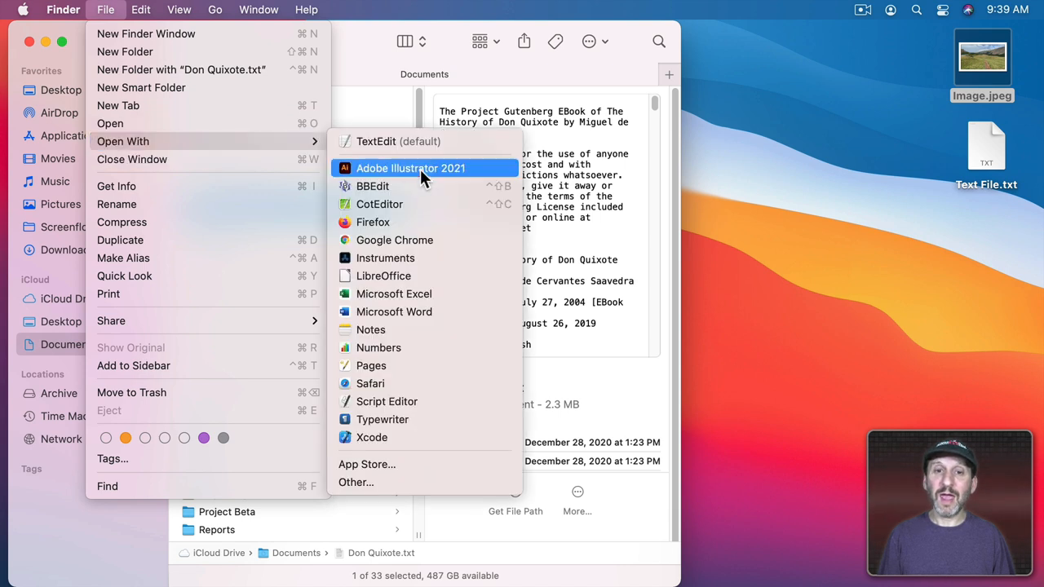
mouse_move(440, 203)
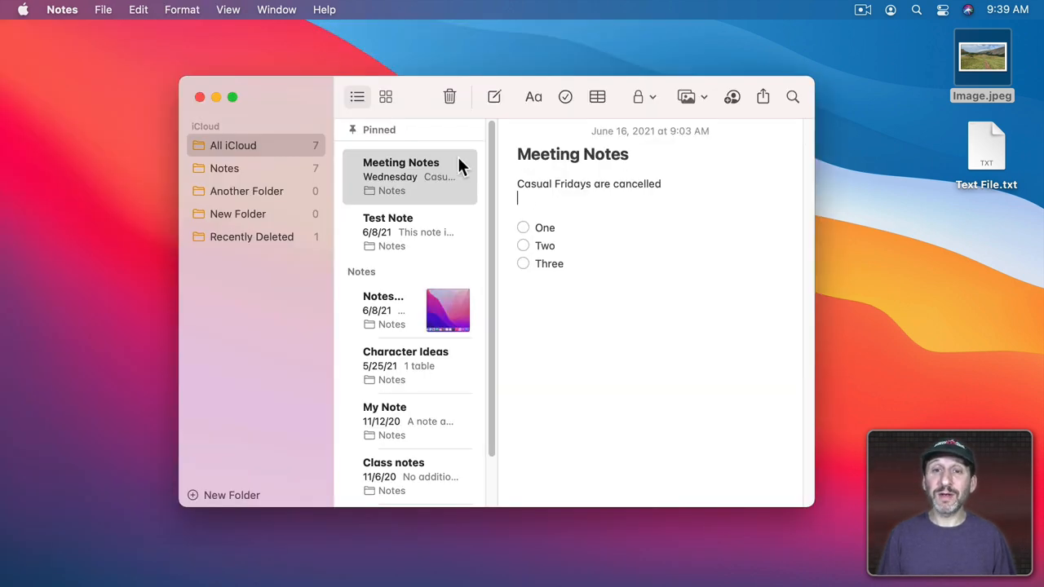
mouse_move(196, 68)
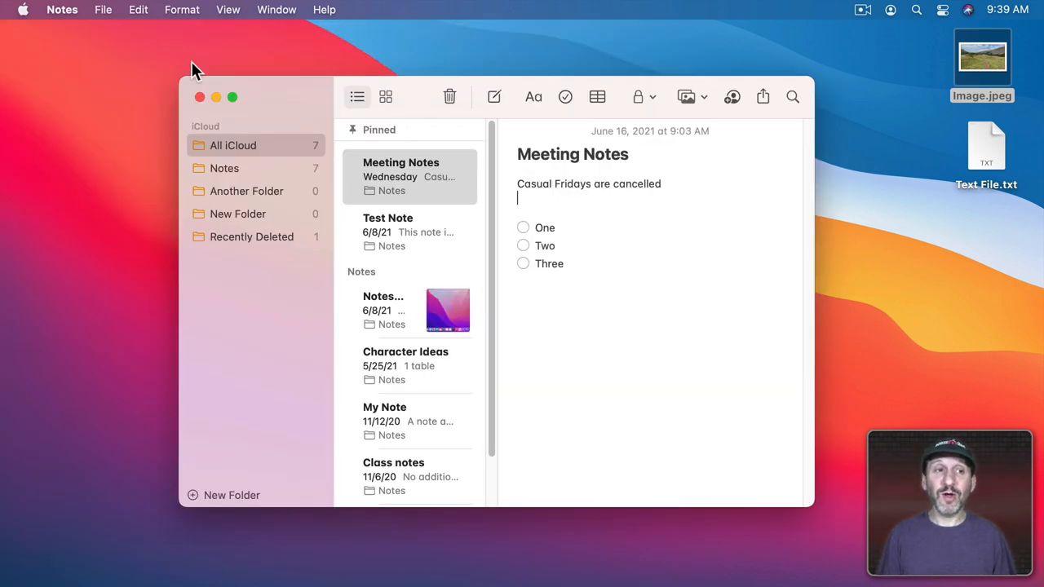
click(103, 9)
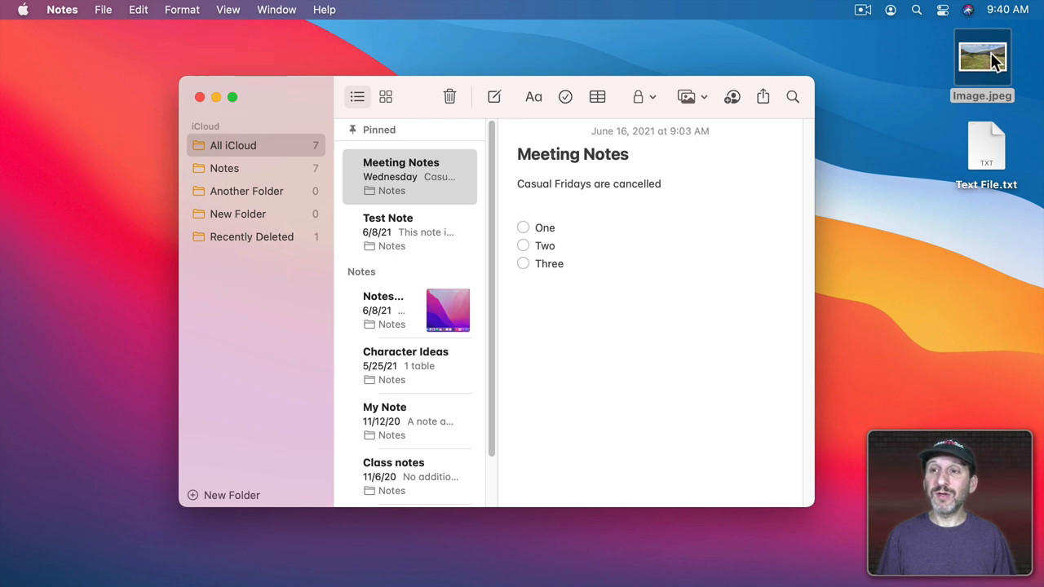
mouse_move(982, 71)
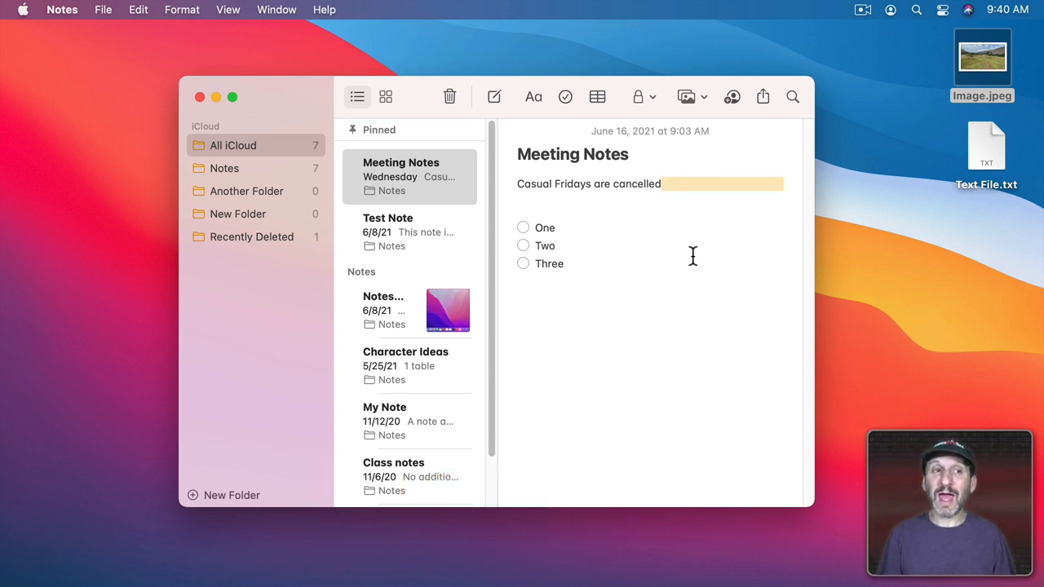
mouse_move(62, 10)
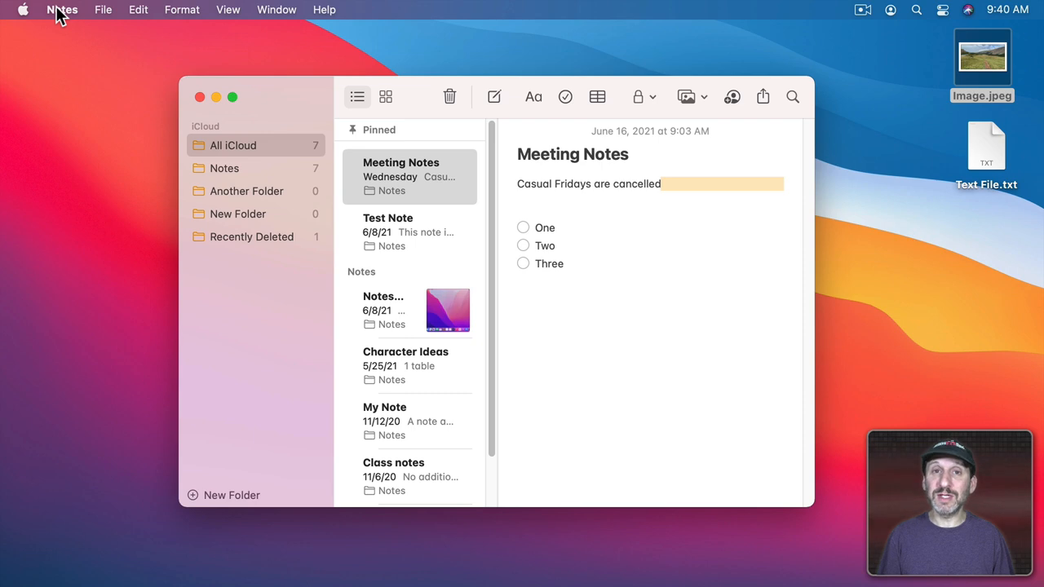